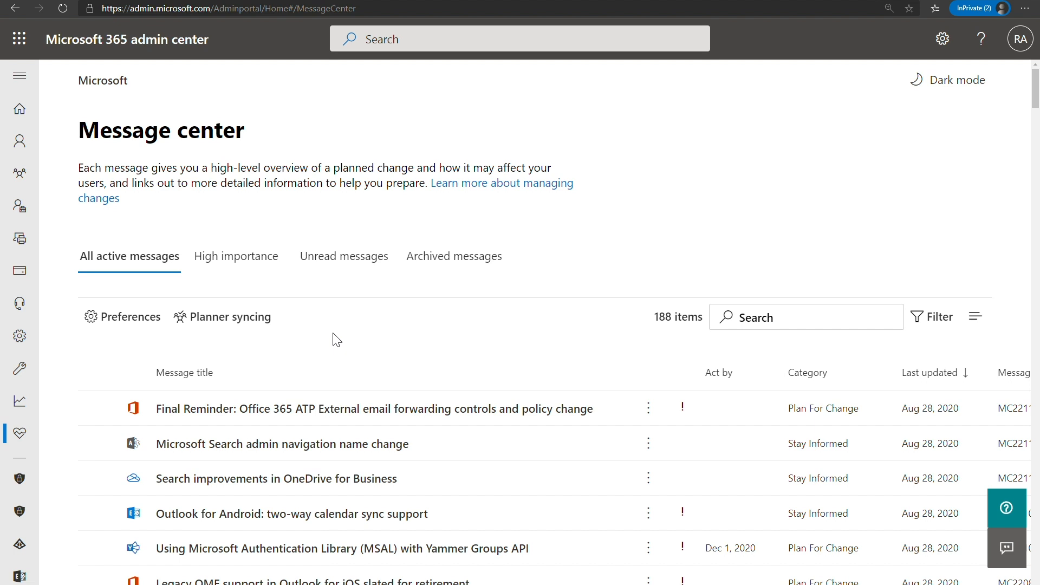
{"action": "mouse_move", "coordinate": [237, 342]}
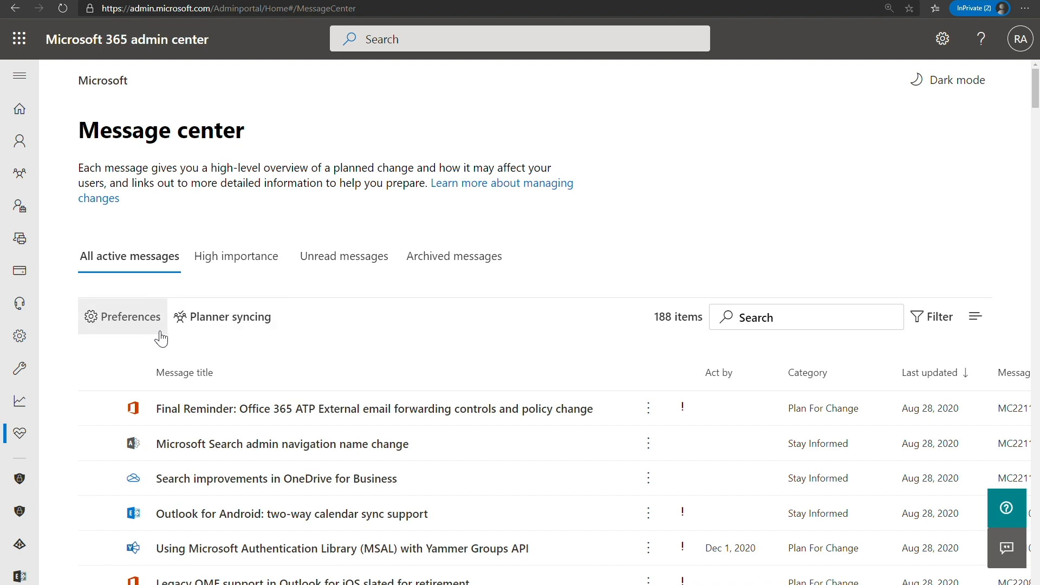
{"action": "mouse_move", "coordinate": [230, 316]}
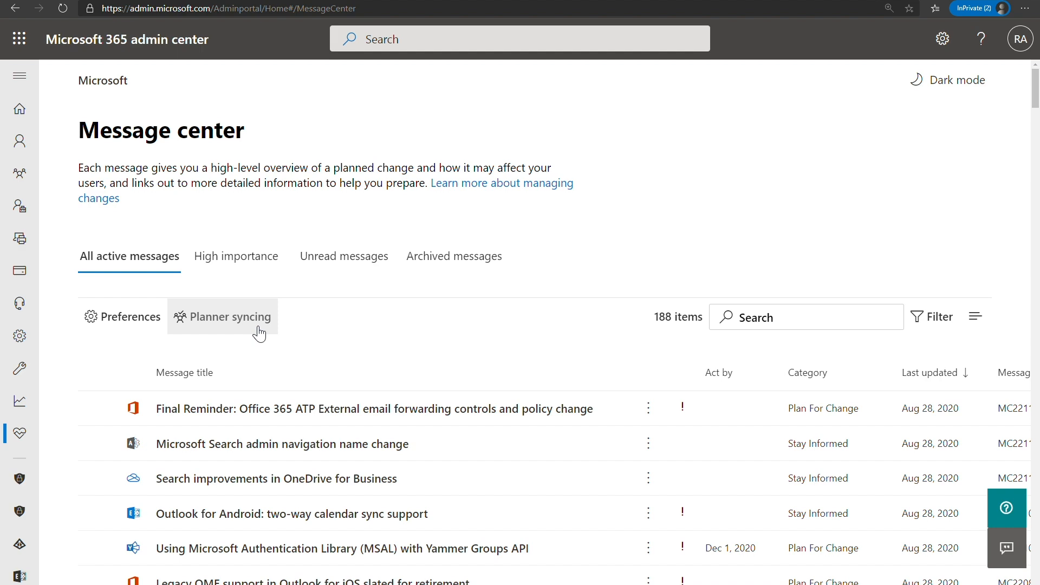
Show the Planner syncing panel from the Message center
{"action": "left_click", "coordinate": [229, 317]}
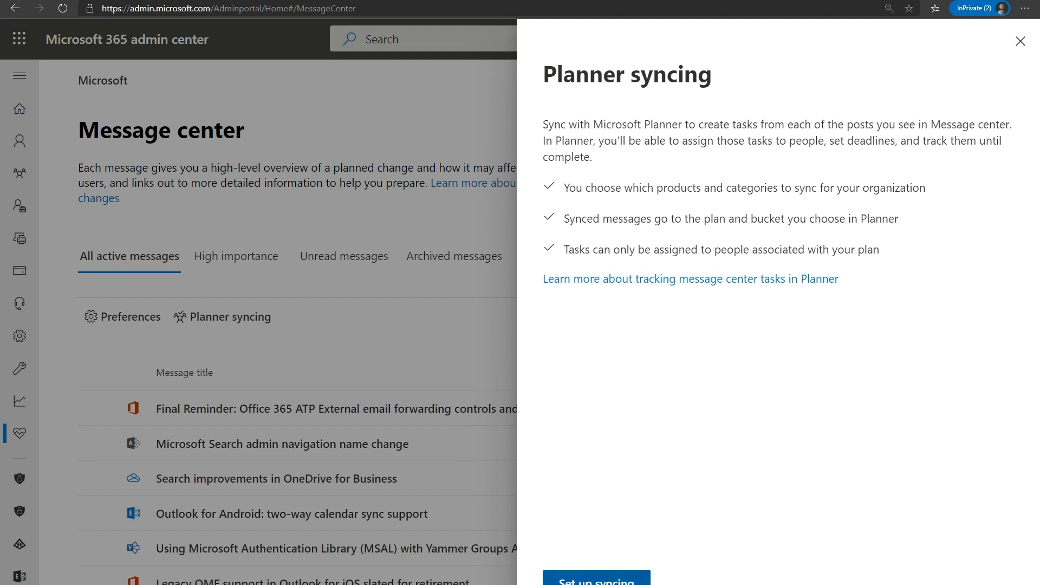
Start the Planner syncing setup wizard, reaching the plan and bucket step
{"action": "left_click", "coordinate": [595, 581]}
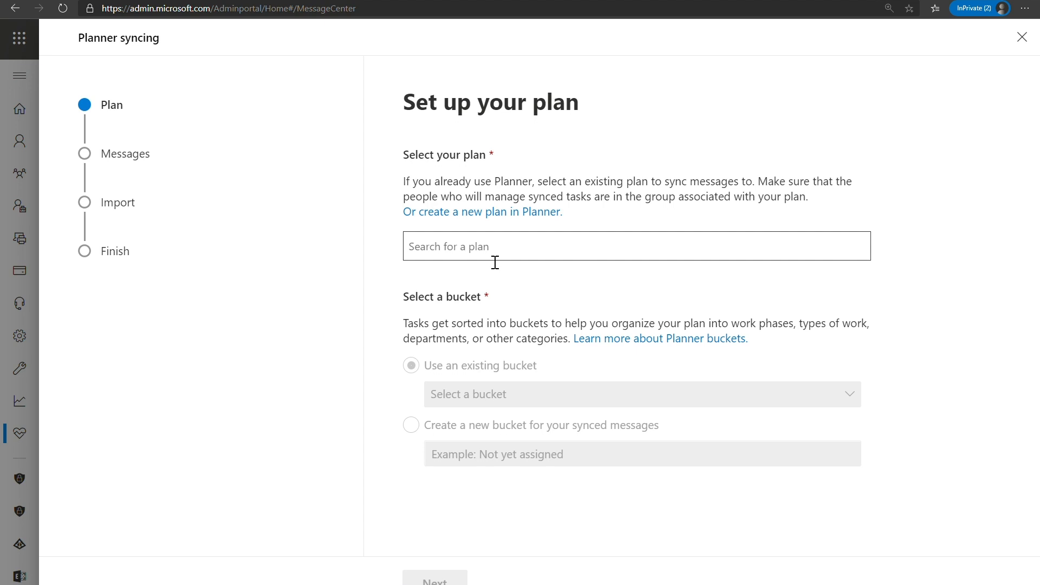
{"action": "mouse_move", "coordinate": [528, 214]}
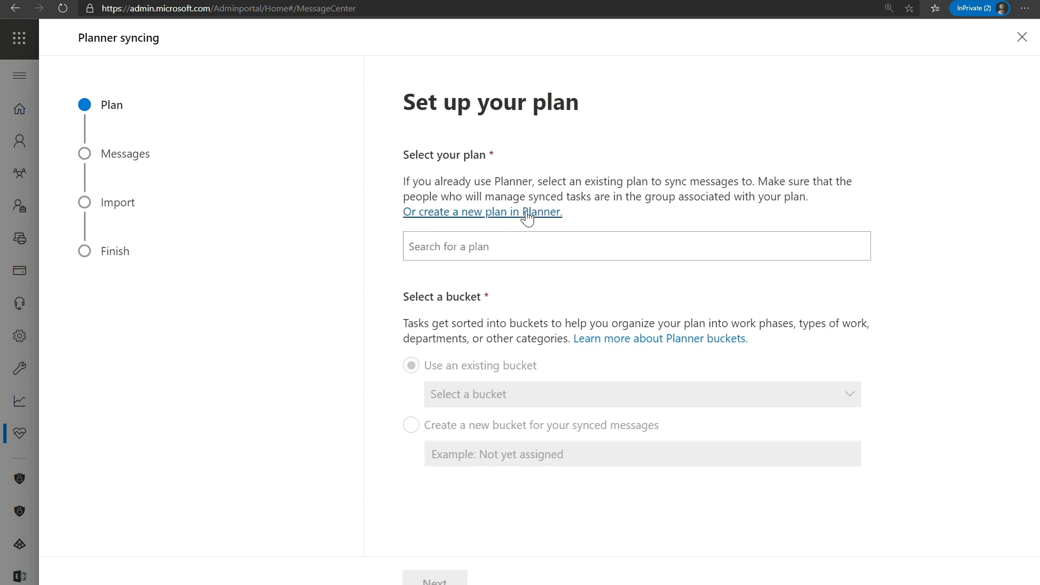
Go to Planner via the 'create a new plan in Planner' link, showing the Change Management plan
{"action": "left_click", "coordinate": [483, 211]}
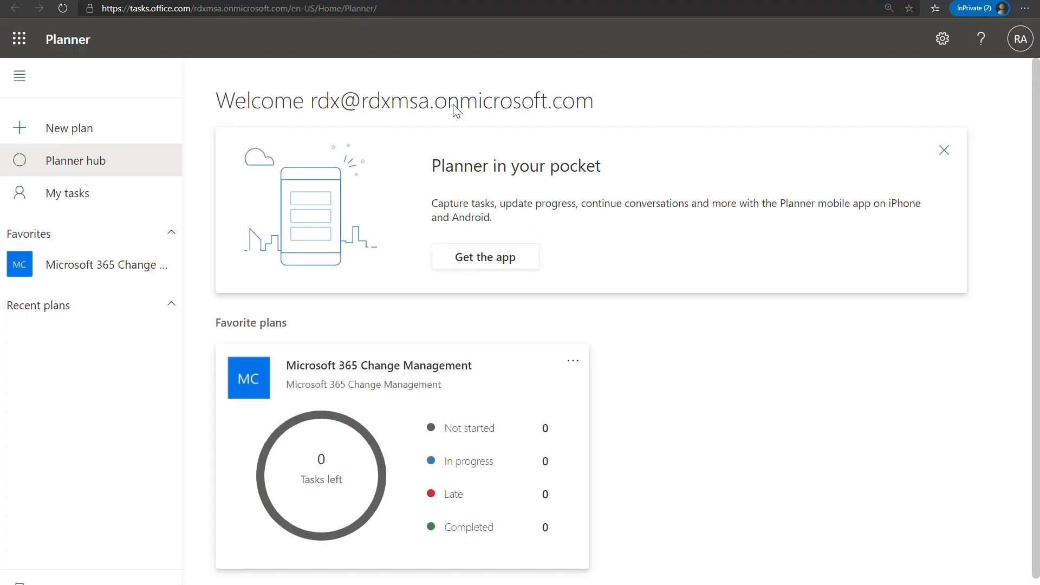
{"action": "mouse_move", "coordinate": [132, 131]}
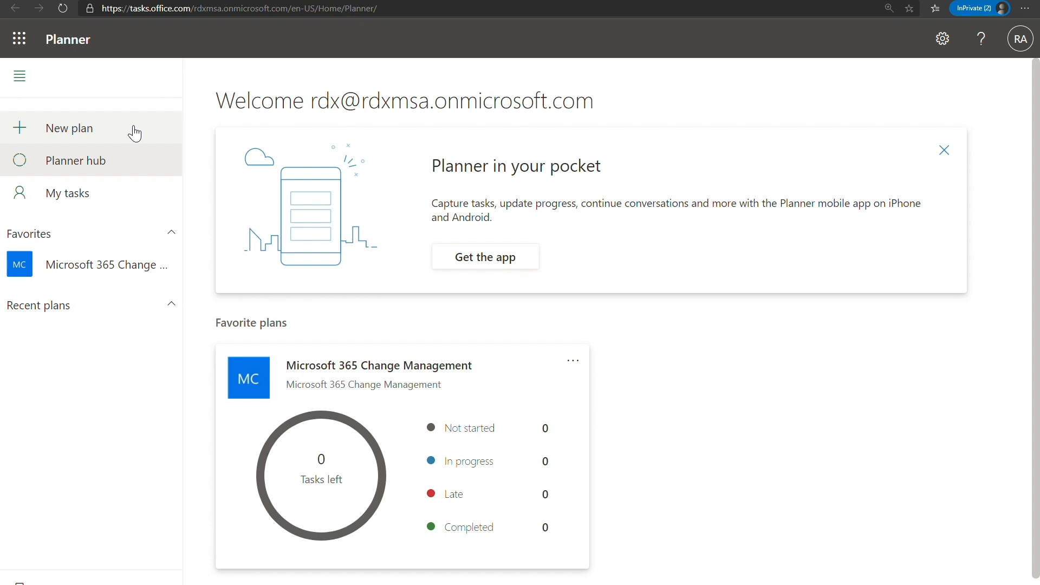
{"action": "mouse_move", "coordinate": [181, 187]}
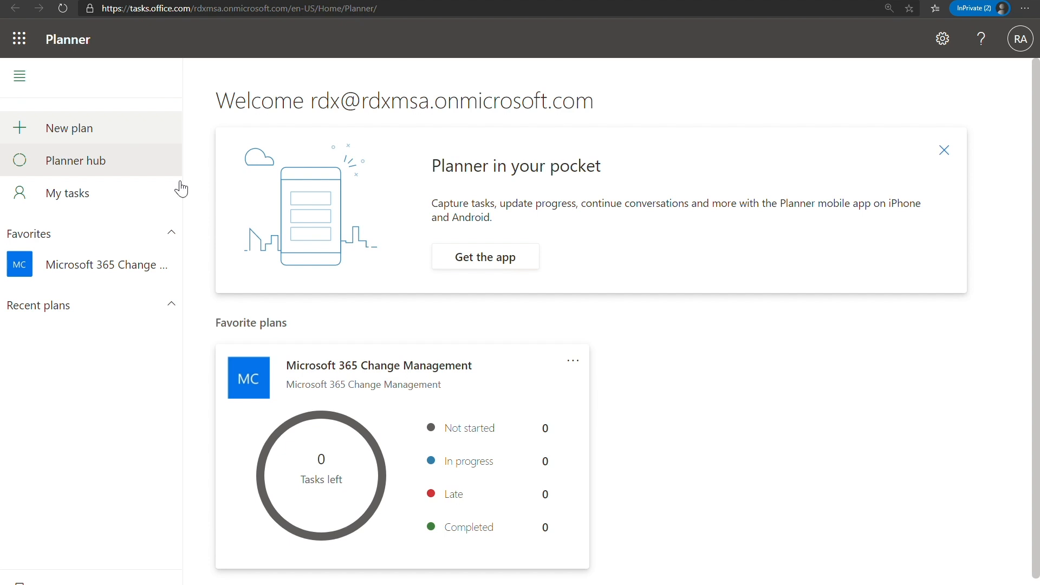
{"action": "mouse_move", "coordinate": [391, 418]}
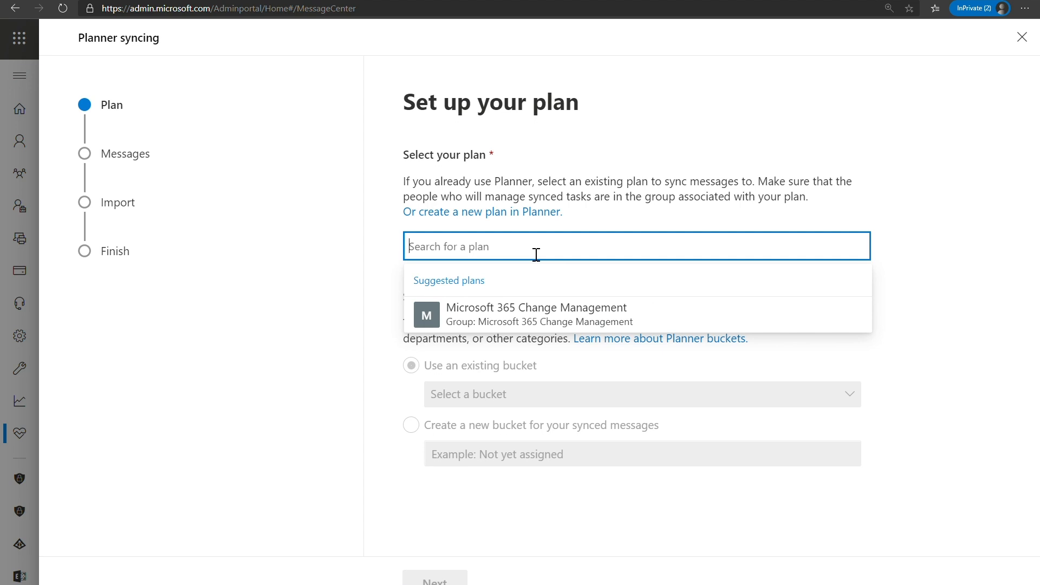
{"action": "mouse_move", "coordinate": [514, 315]}
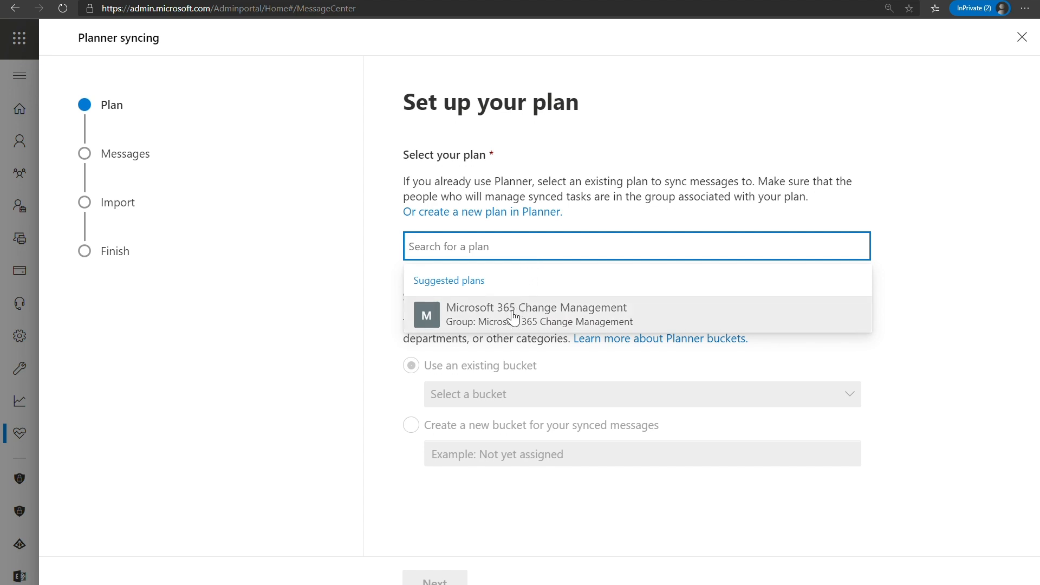
Target the Microsoft 365 Change Management plan's To Triage bucket and continue
{"action": "left_click", "coordinate": [537, 314]}
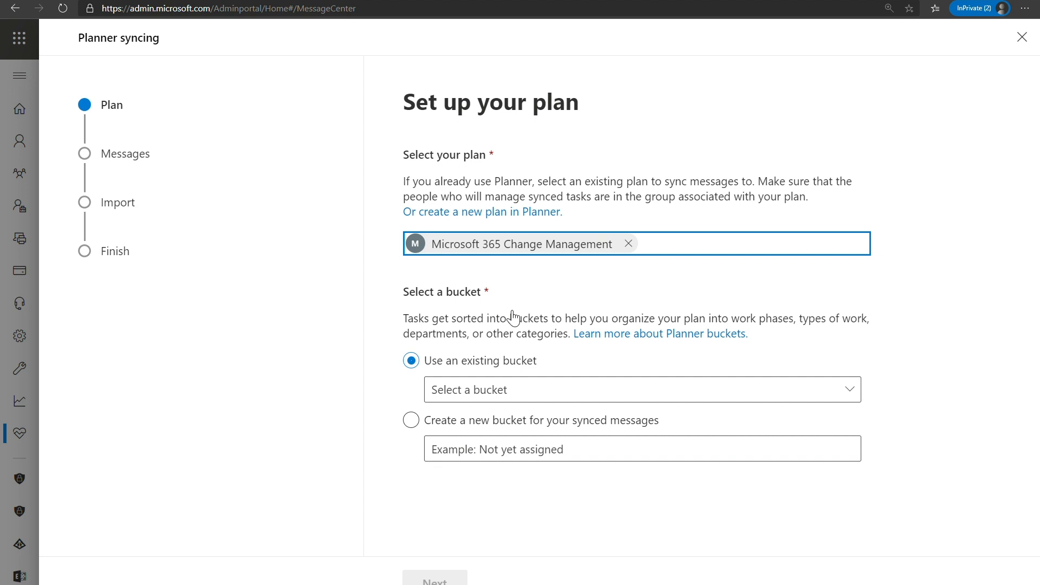
{"action": "mouse_move", "coordinate": [893, 388]}
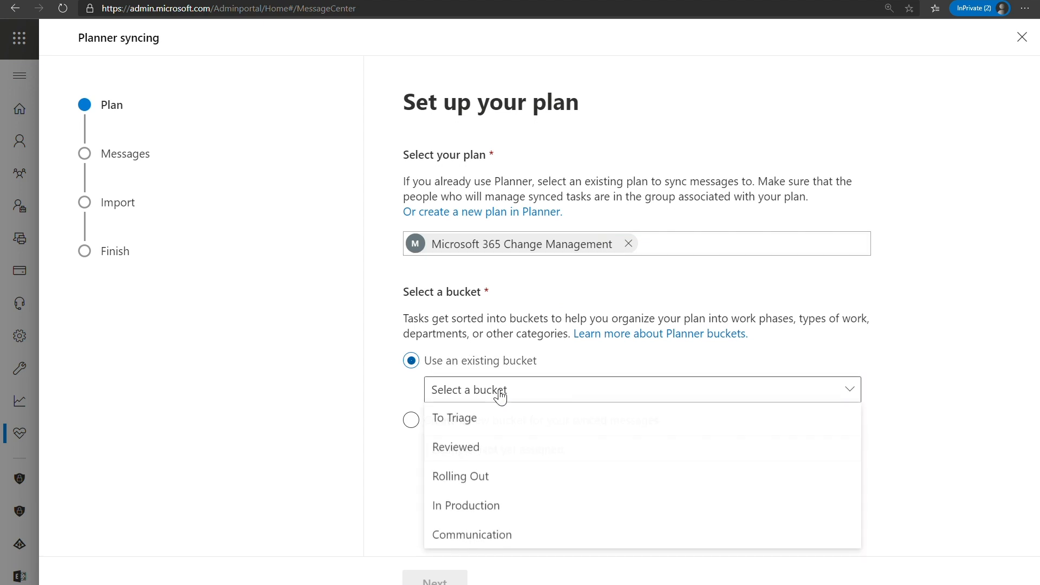
{"action": "mouse_move", "coordinate": [478, 534]}
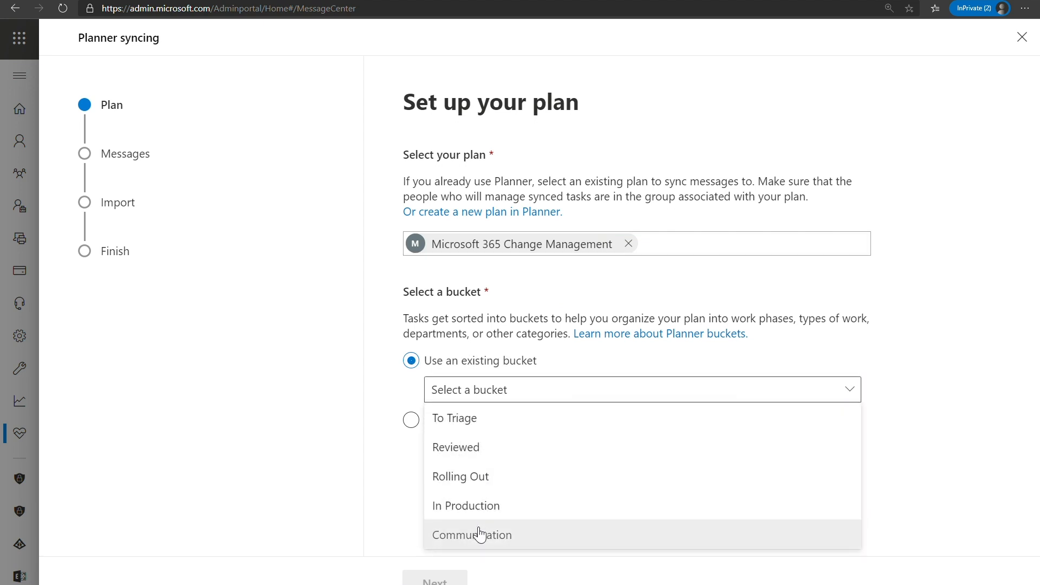
{"action": "left_click", "coordinate": [454, 418]}
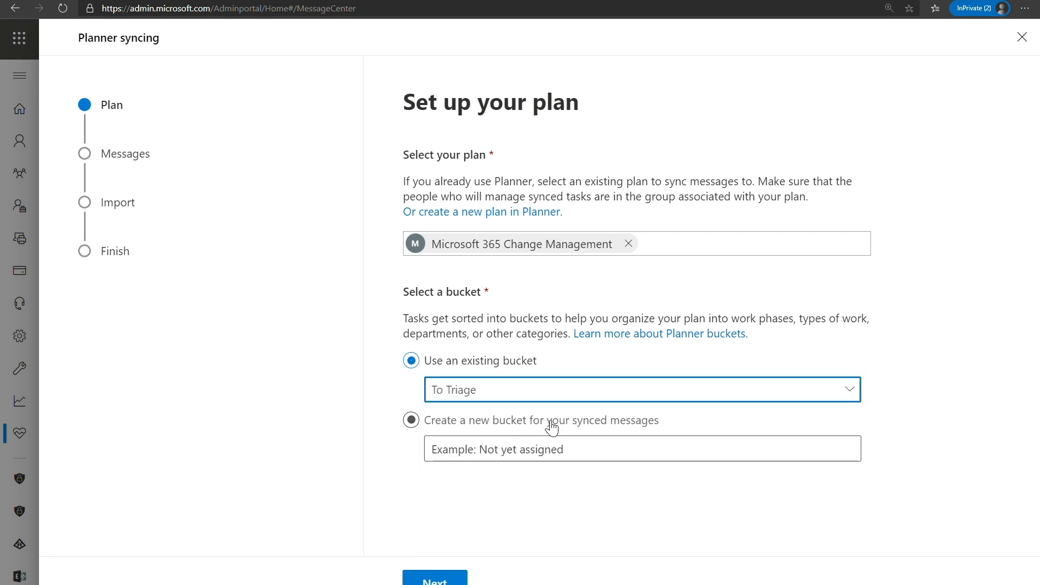
{"action": "mouse_move", "coordinate": [444, 431]}
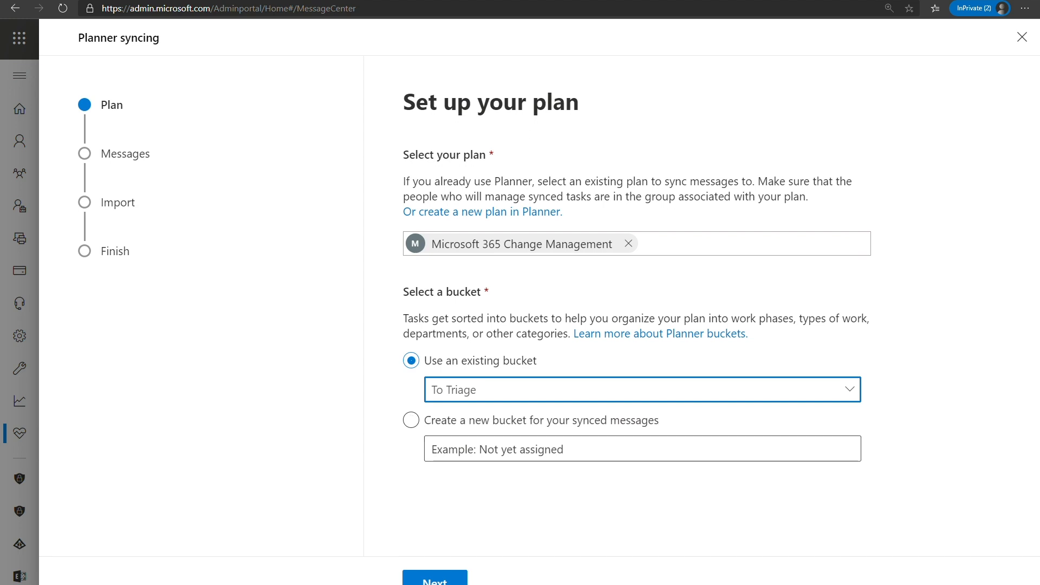
{"action": "left_click", "coordinate": [435, 581]}
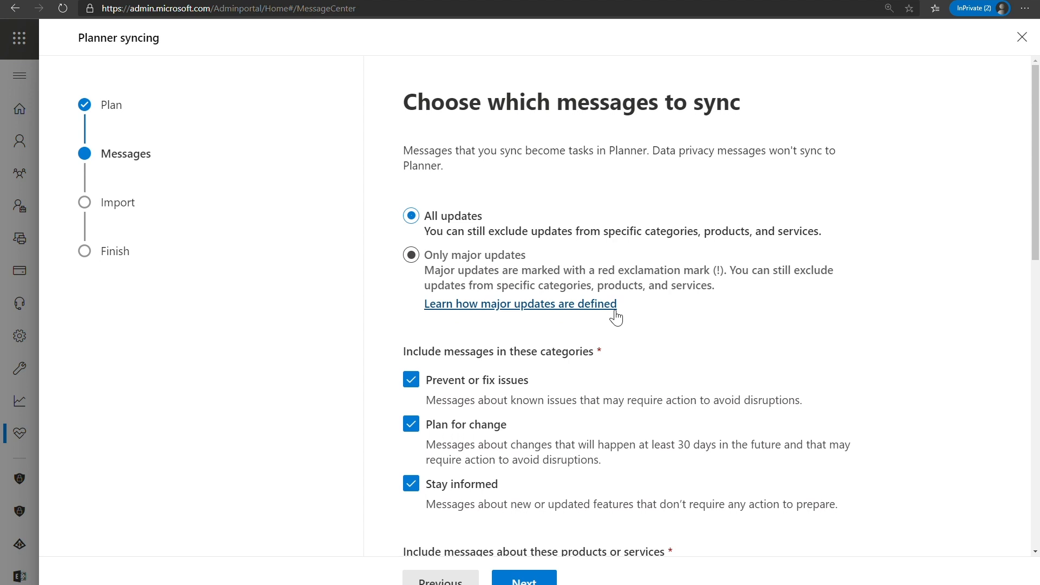
Exclude Stay informed messages, keep all products (Sway re-included), and continue to import
{"action": "scroll", "scroll_direction": "down", "scroll_amount": 3}
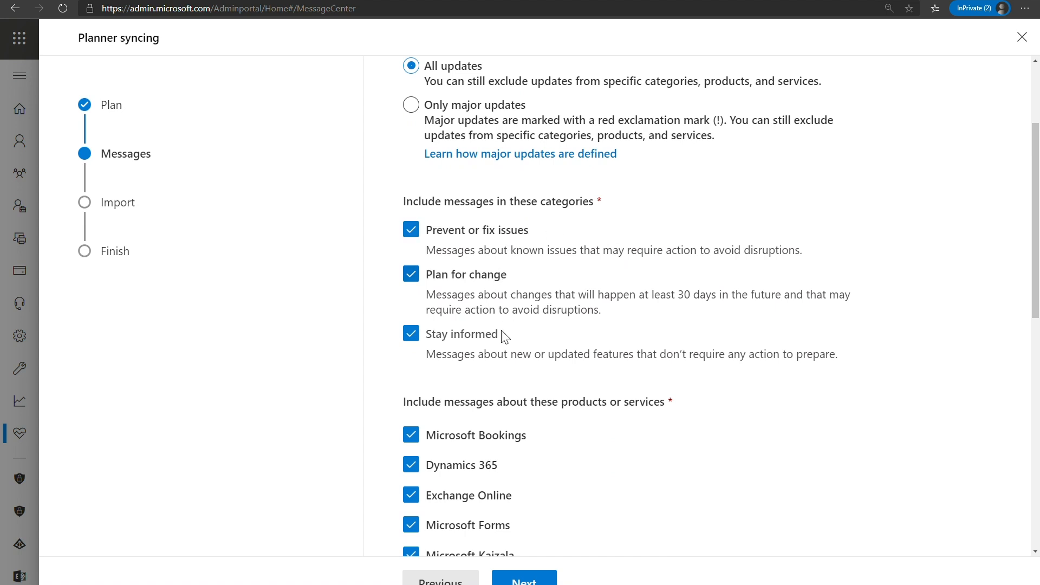
{"action": "scroll", "scroll_direction": "down", "scroll_amount": 3}
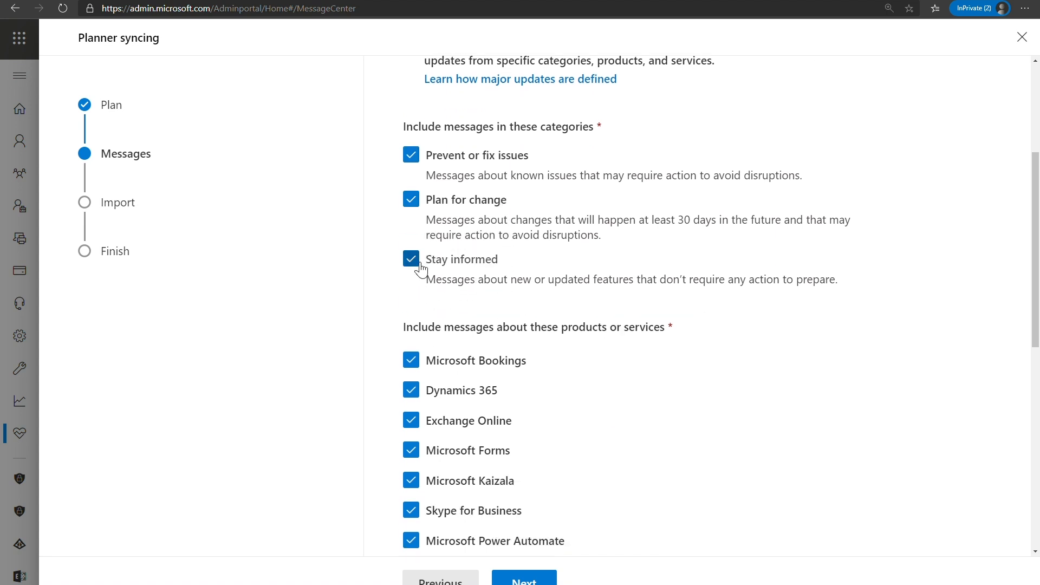
{"action": "left_click", "coordinate": [411, 258]}
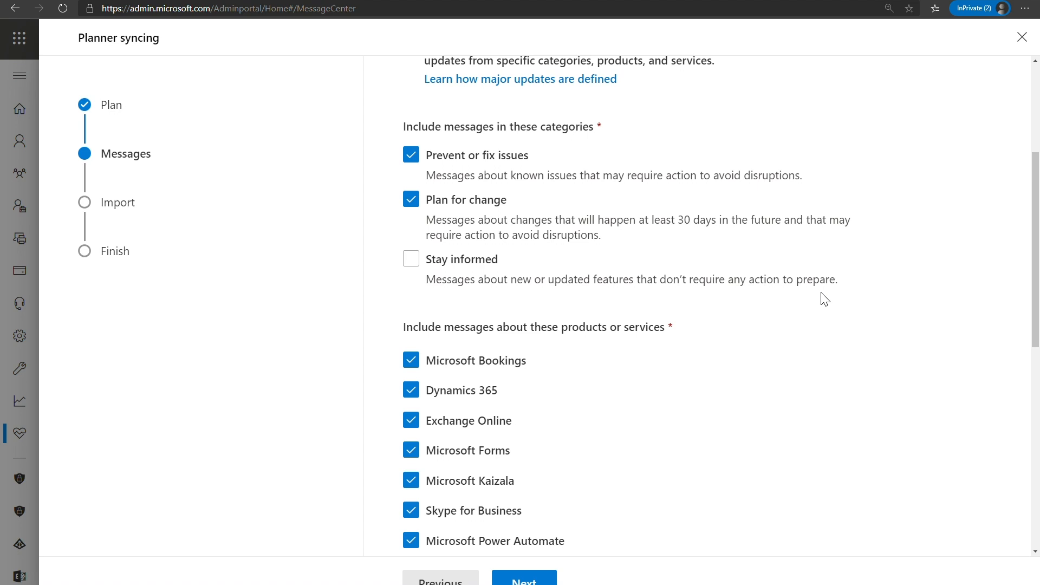
{"action": "scroll", "scroll_direction": "down", "scroll_amount": 3}
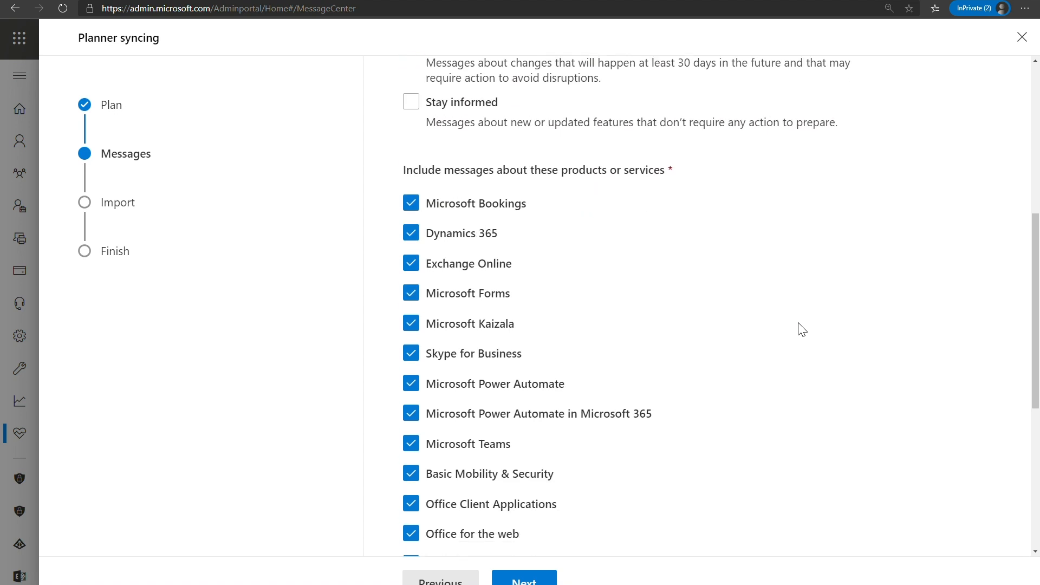
{"action": "scroll", "scroll_direction": "down", "scroll_amount": 3}
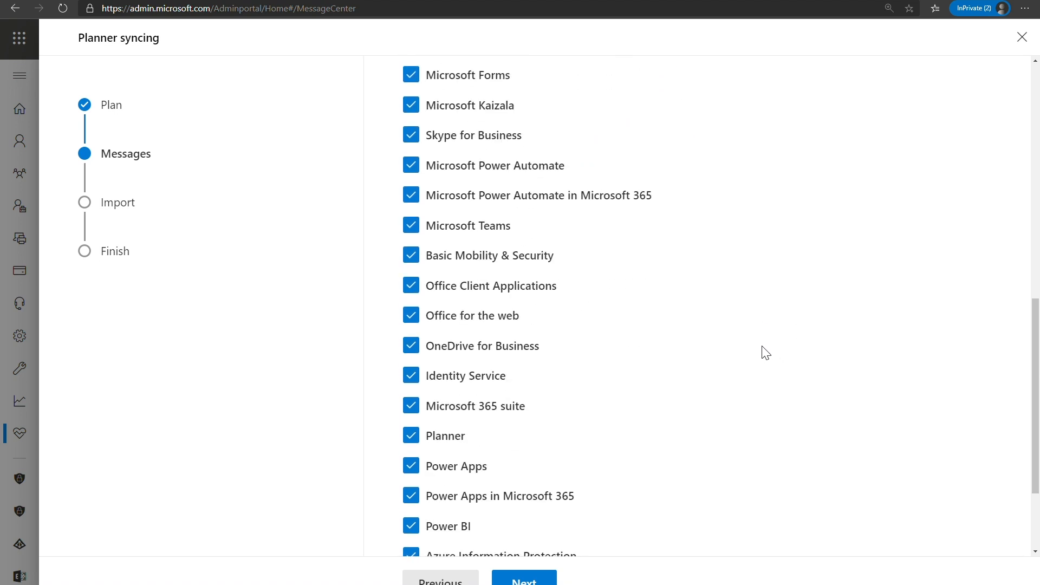
{"action": "scroll", "scroll_direction": "down", "scroll_amount": 3}
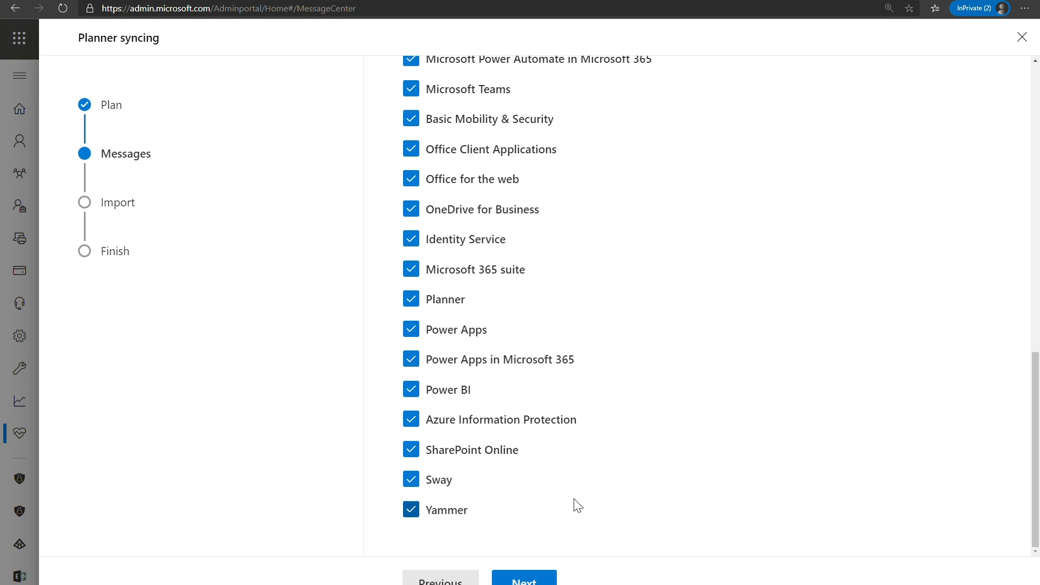
{"action": "mouse_move", "coordinate": [718, 470]}
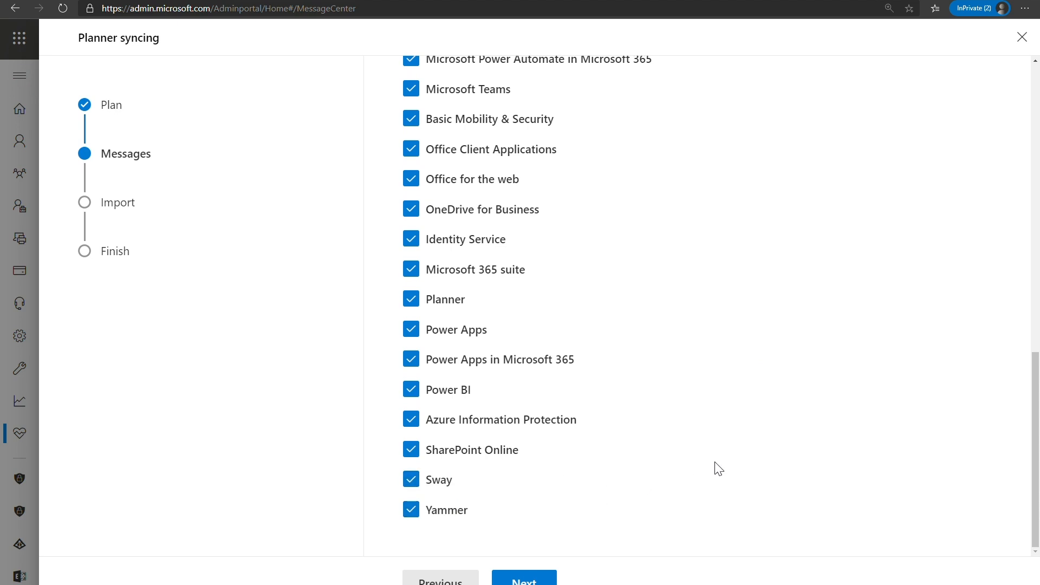
{"action": "left_click", "coordinate": [411, 479]}
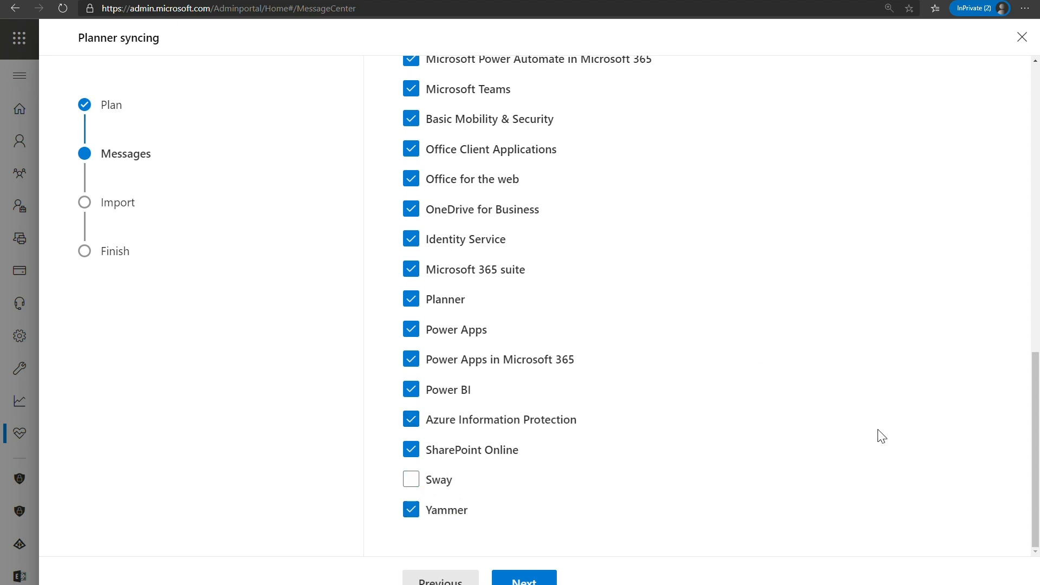
{"action": "mouse_move", "coordinate": [958, 429]}
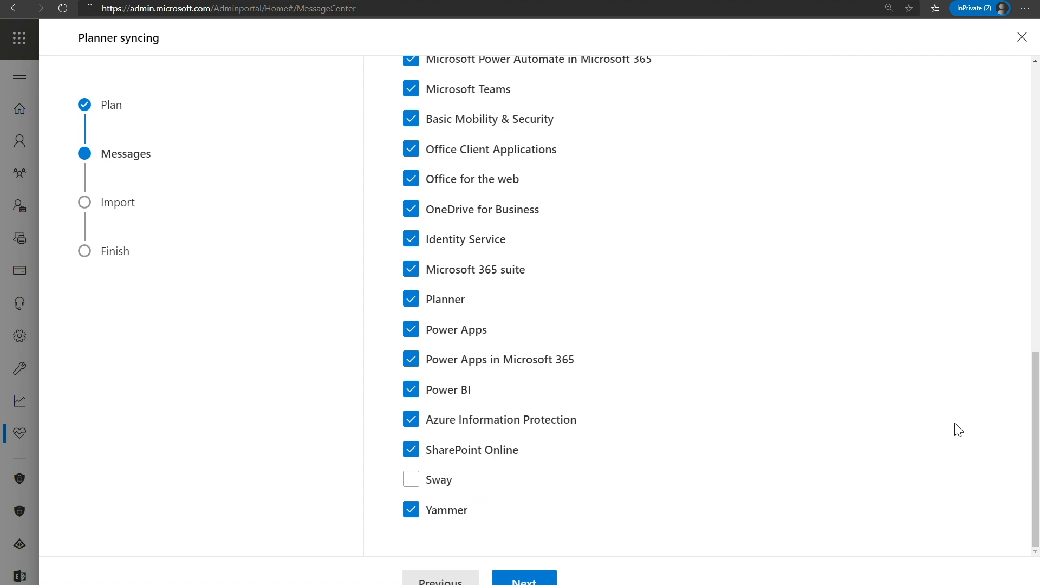
{"action": "left_click", "coordinate": [411, 479]}
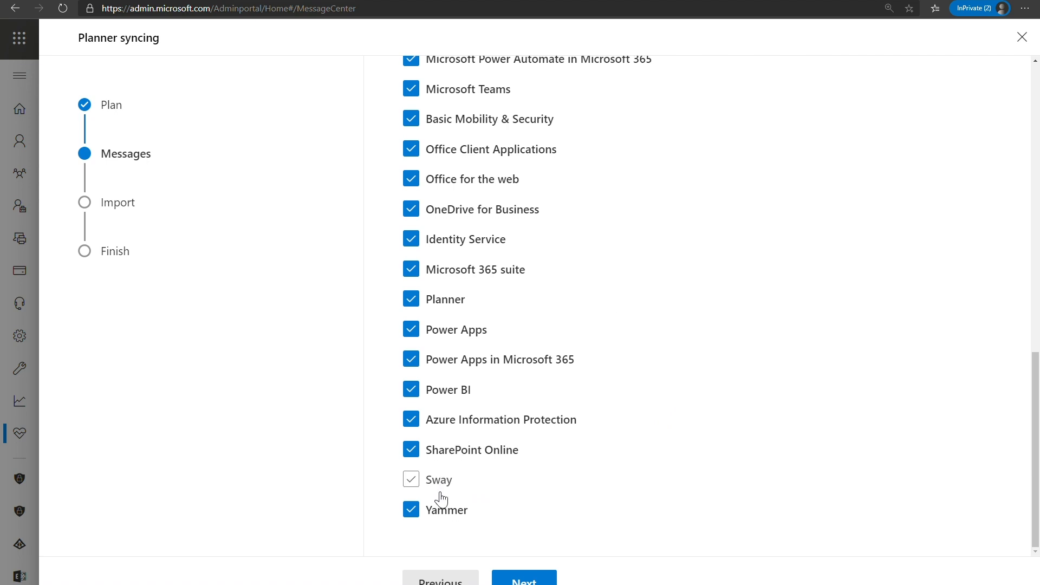
{"action": "left_click", "coordinate": [523, 580]}
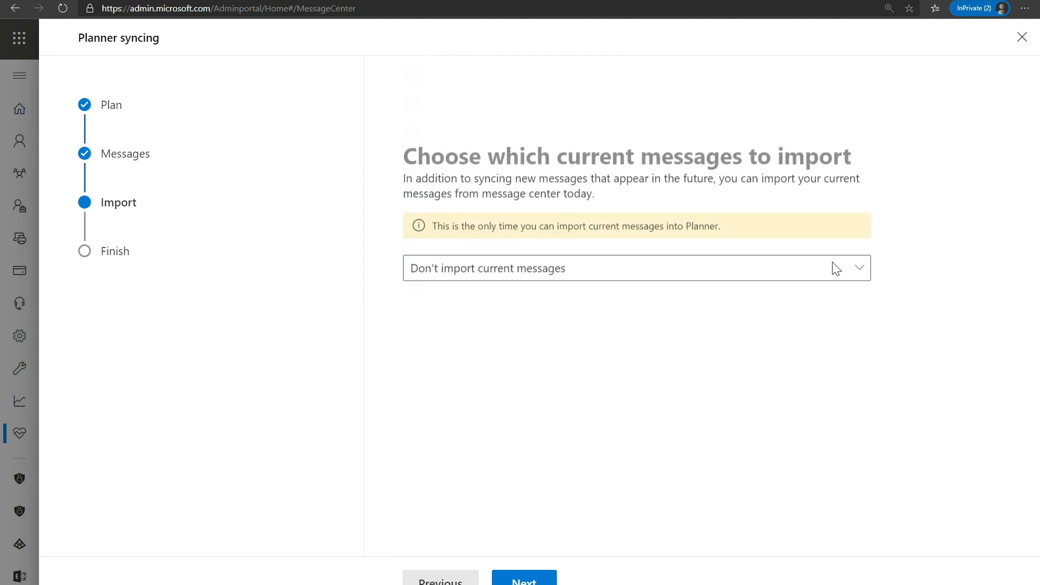
Choose 'Import from the past 7 days' for current messages and continue to review
{"action": "scroll", "scroll_direction": "up", "scroll_amount": 3}
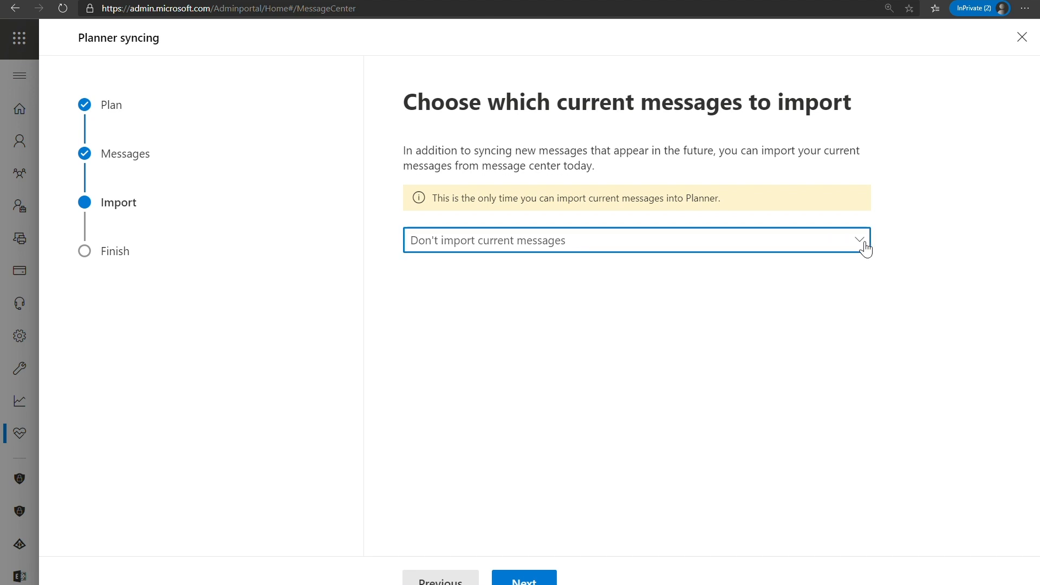
{"action": "left_click", "coordinate": [861, 240]}
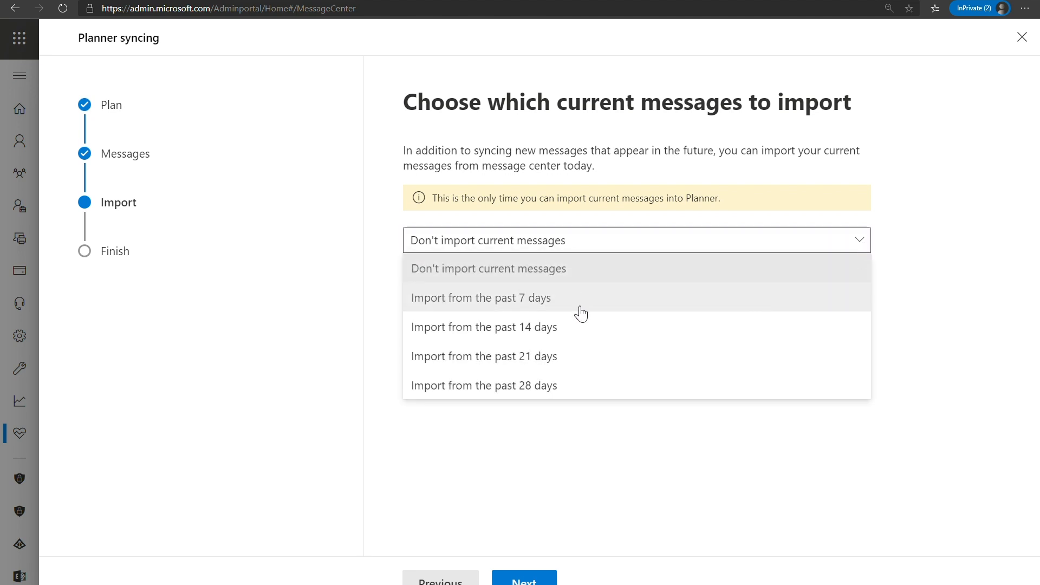
{"action": "mouse_move", "coordinate": [446, 335]}
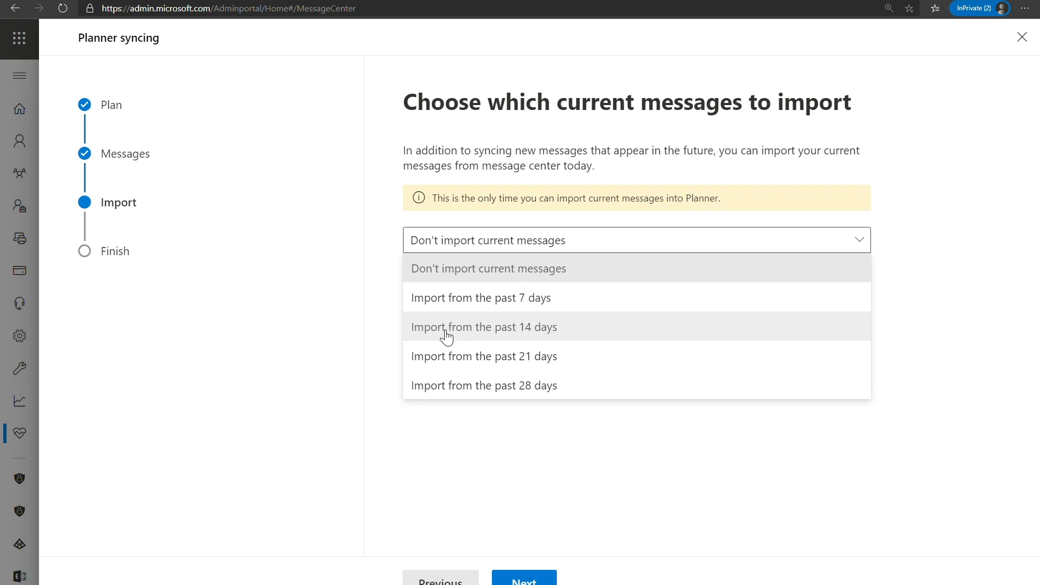
{"action": "mouse_move", "coordinate": [462, 386]}
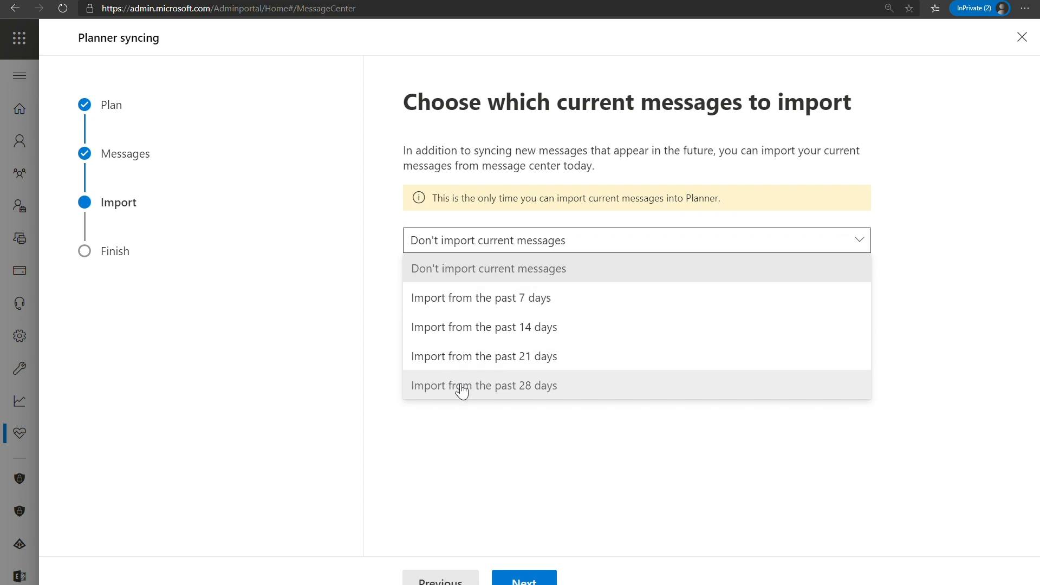
{"action": "mouse_move", "coordinate": [472, 366]}
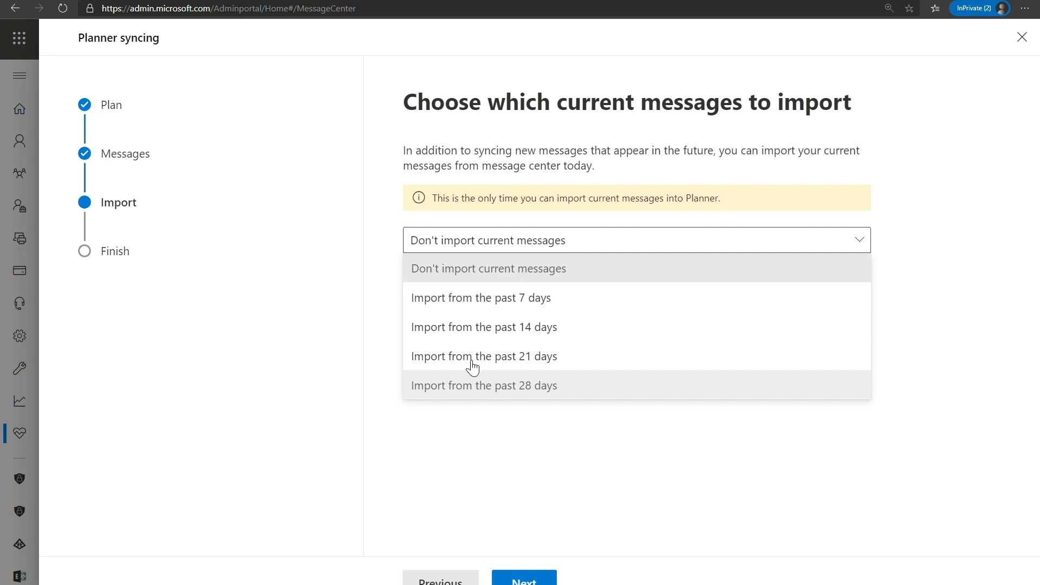
{"action": "mouse_move", "coordinate": [604, 307]}
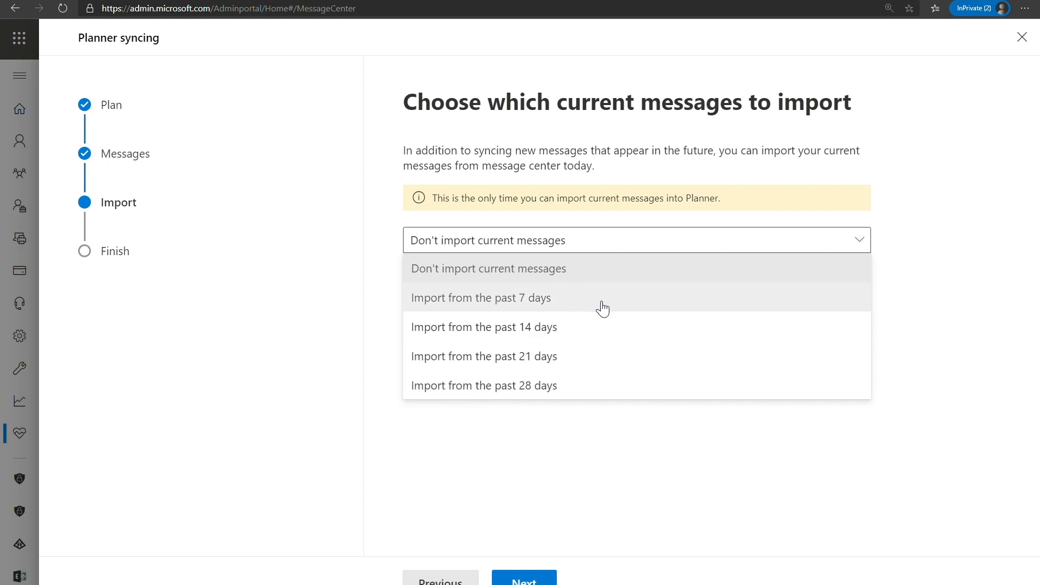
{"action": "left_click", "coordinate": [480, 296]}
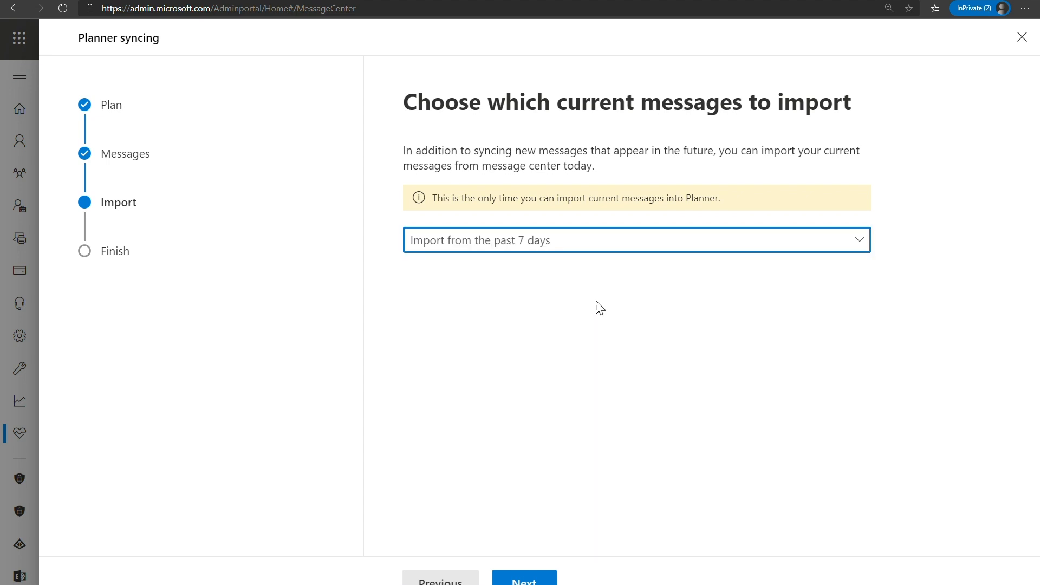
{"action": "left_click", "coordinate": [523, 580]}
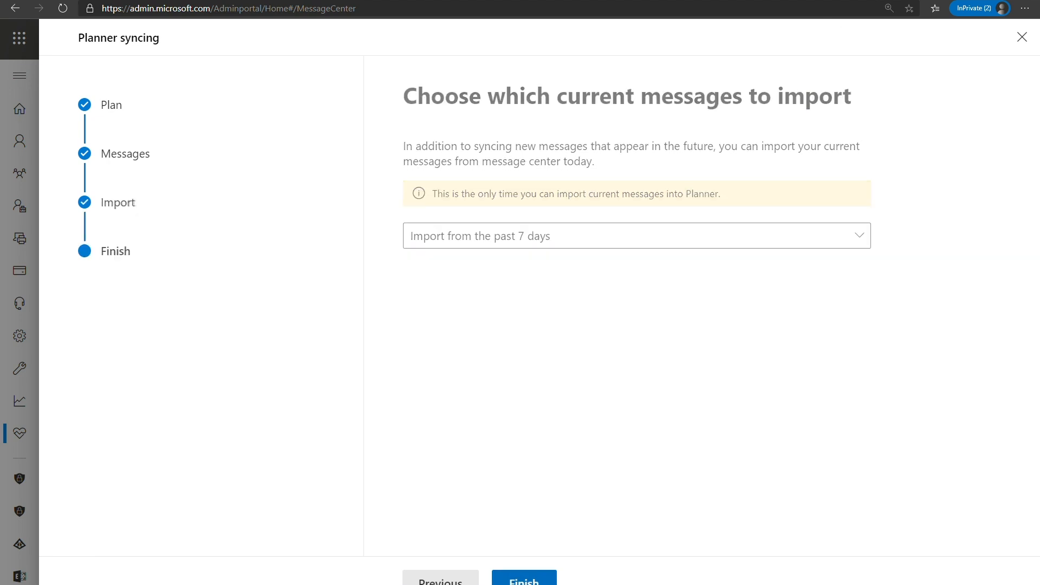
Revisit the Import choice from the review page unchanged, then finish the setup
{"action": "left_click", "coordinate": [524, 578]}
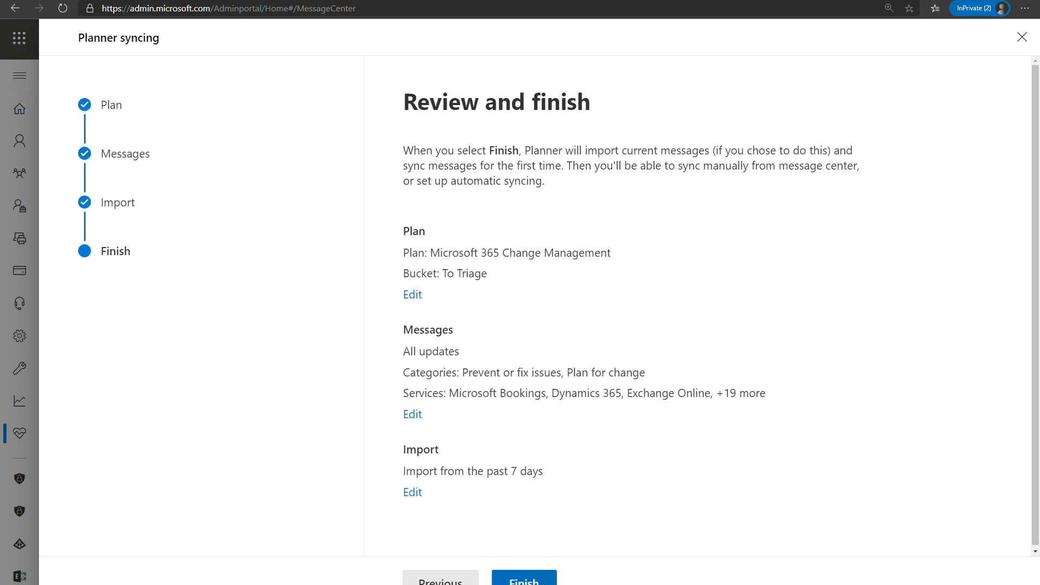
{"action": "mouse_move", "coordinate": [466, 389]}
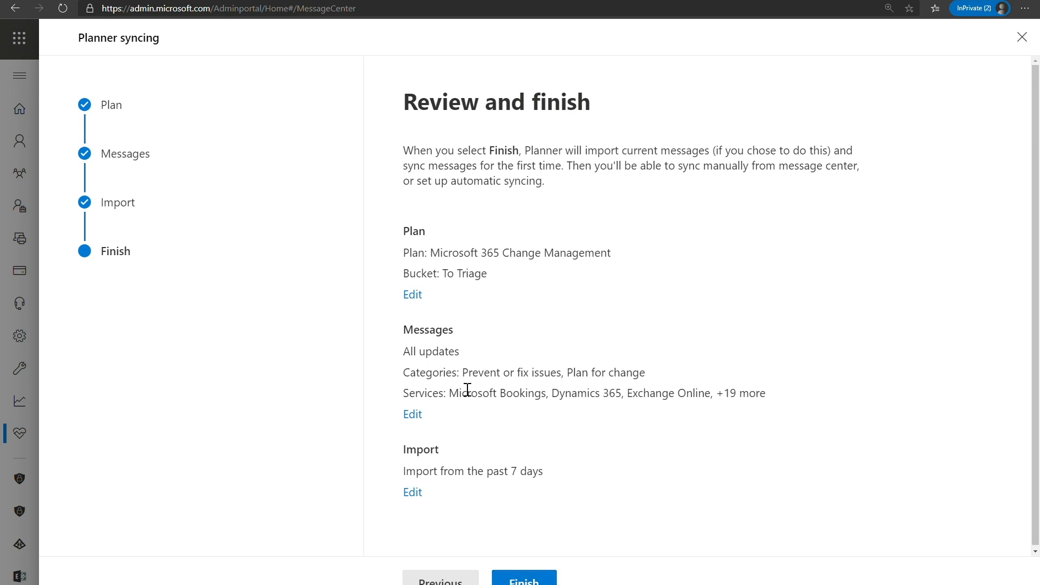
{"action": "mouse_move", "coordinate": [412, 492]}
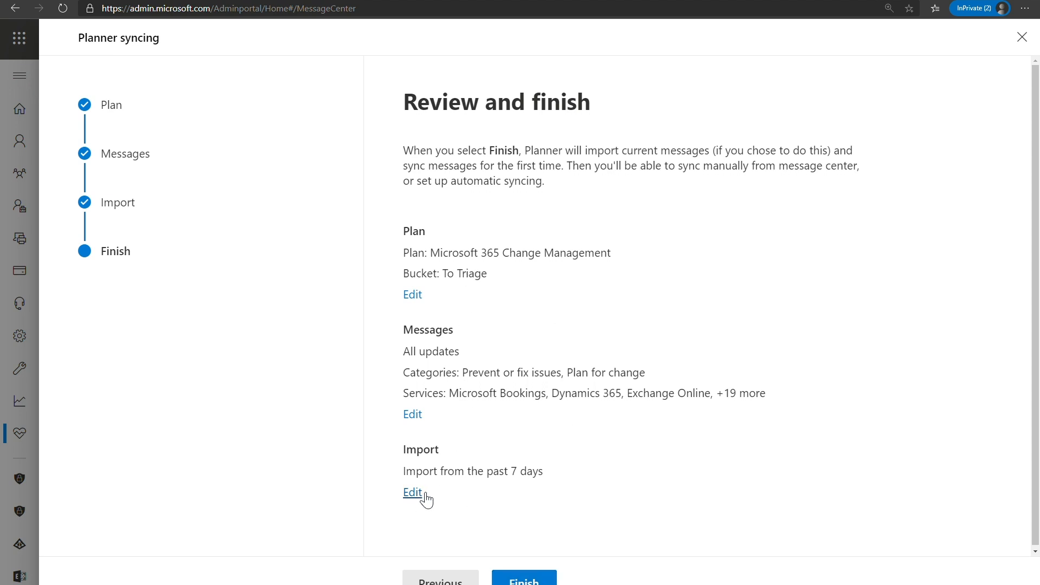
{"action": "left_click", "coordinate": [412, 491]}
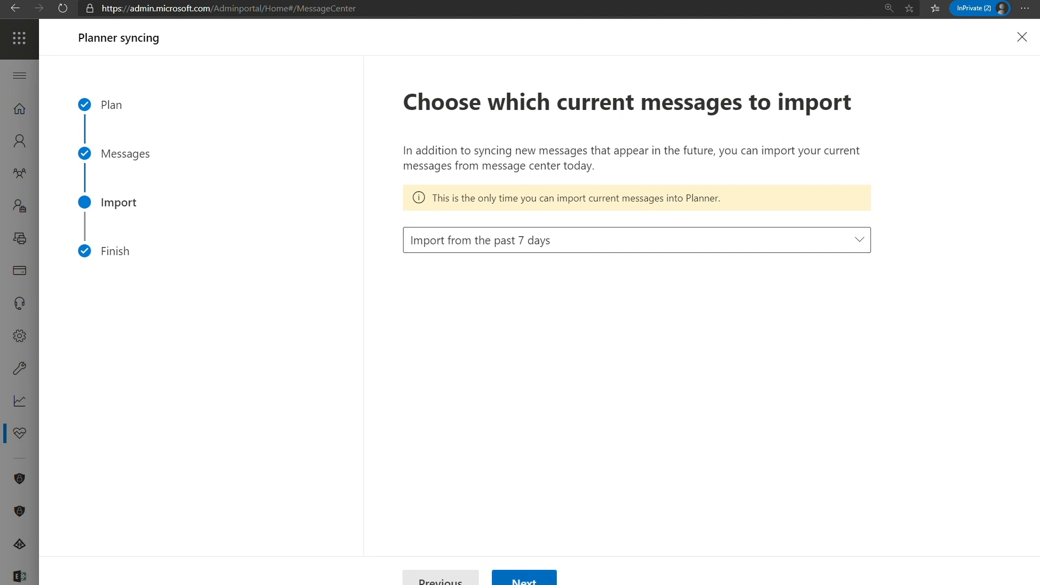
{"action": "left_click", "coordinate": [524, 580]}
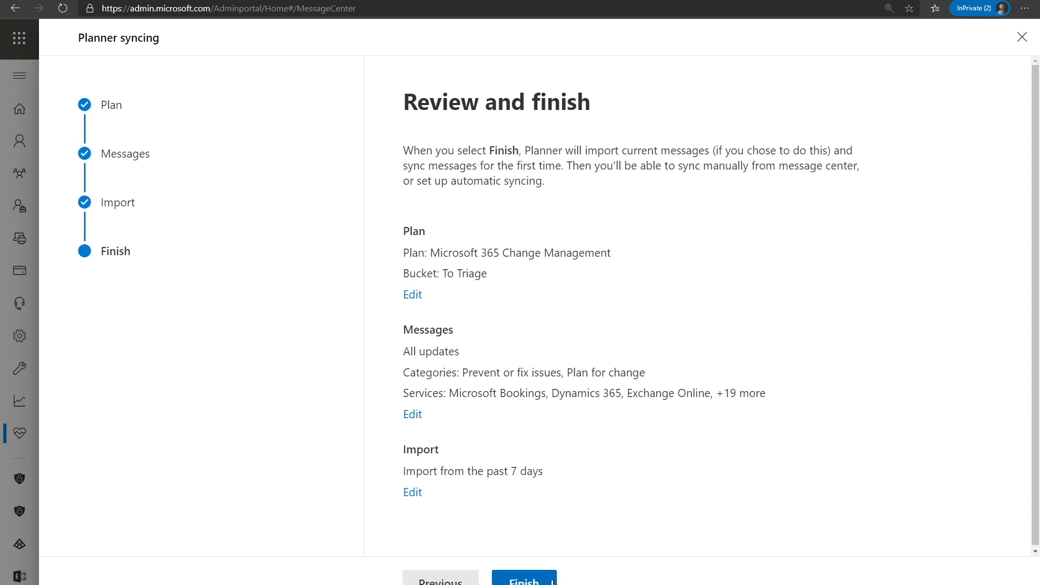
{"action": "left_click", "coordinate": [525, 578]}
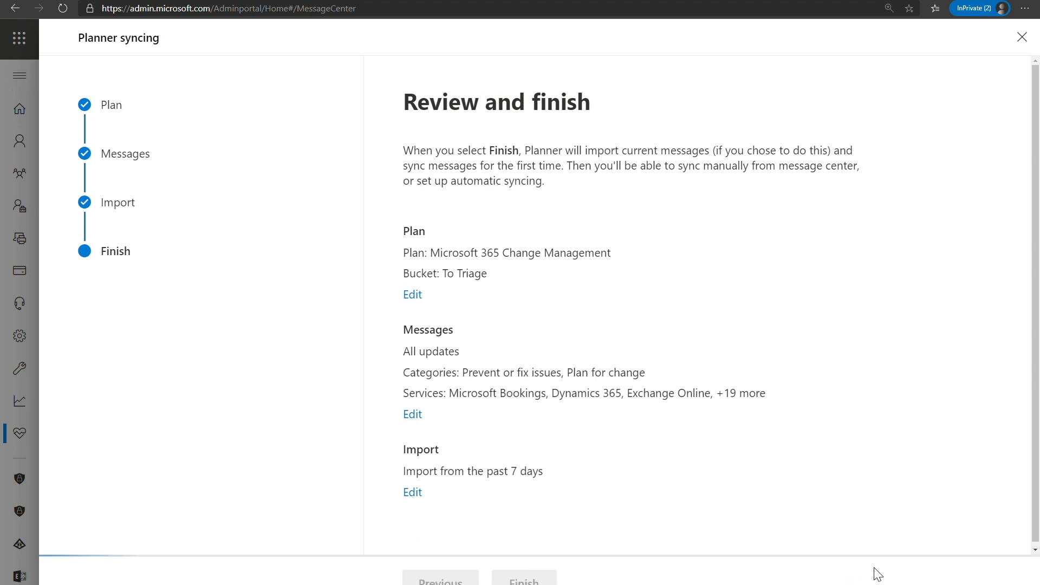
Review the 'all set up' confirmation page and its automatic syncing options
{"action": "left_click", "coordinate": [525, 581]}
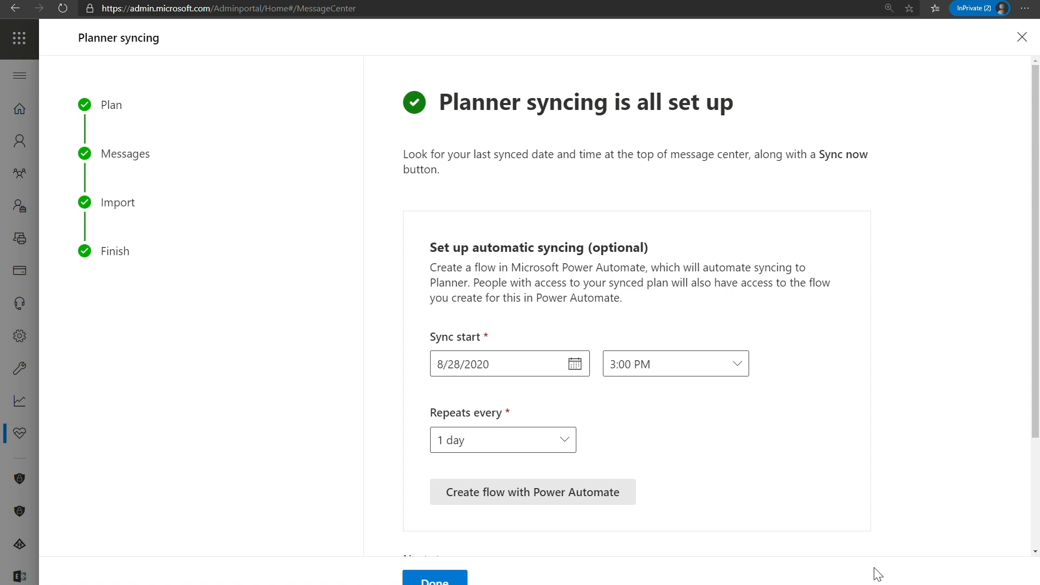
{"action": "scroll", "scroll_direction": "down", "scroll_amount": 3}
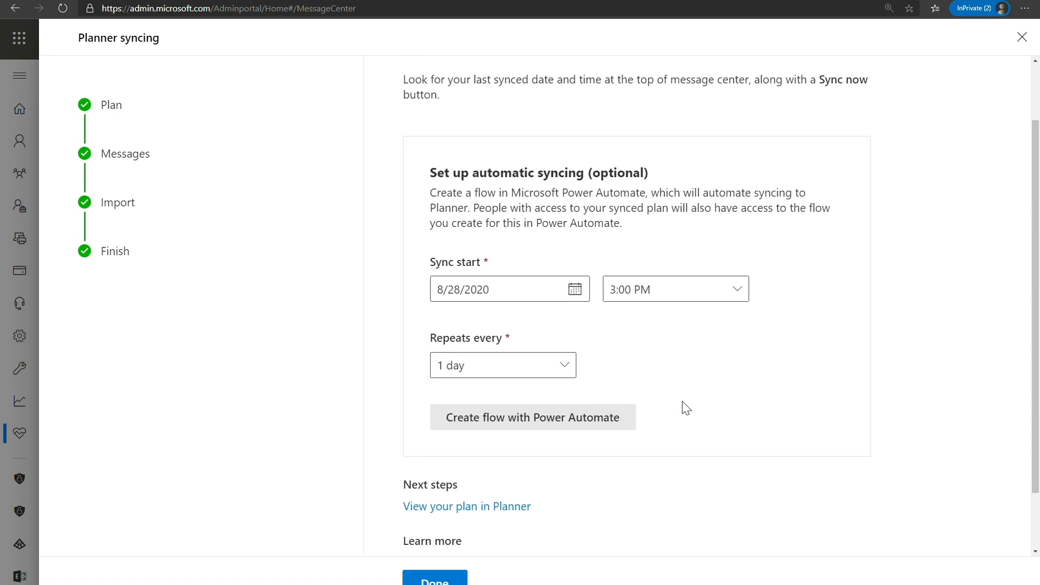
{"action": "scroll", "scroll_direction": "up", "scroll_amount": 3}
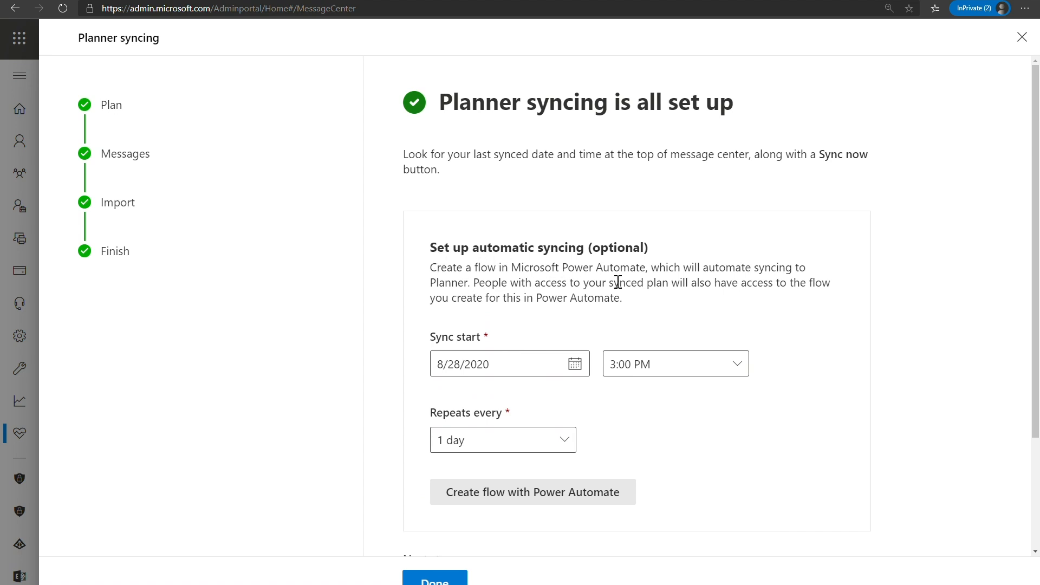
{"action": "mouse_move", "coordinate": [698, 291]}
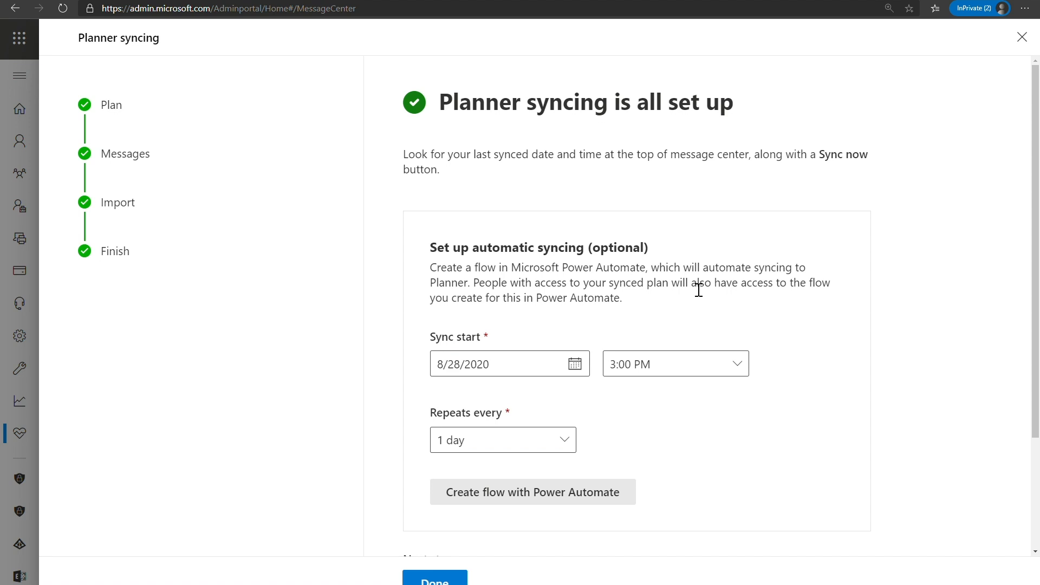
{"action": "mouse_move", "coordinate": [509, 463]}
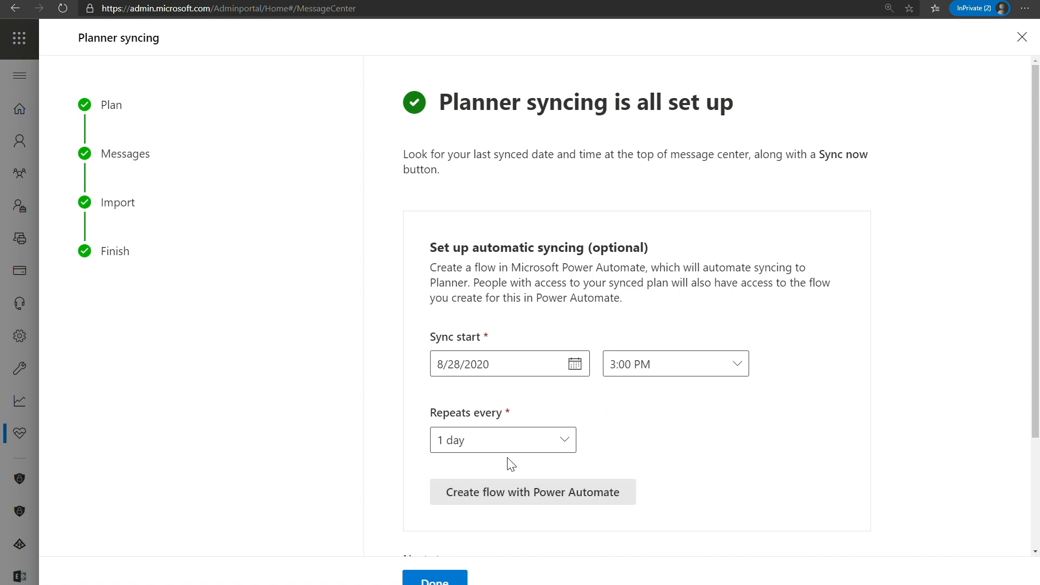
Start daily automatic syncing 8/29/2020 at 8:00 AM and create the flow with Power Automate
{"action": "left_click", "coordinate": [574, 364]}
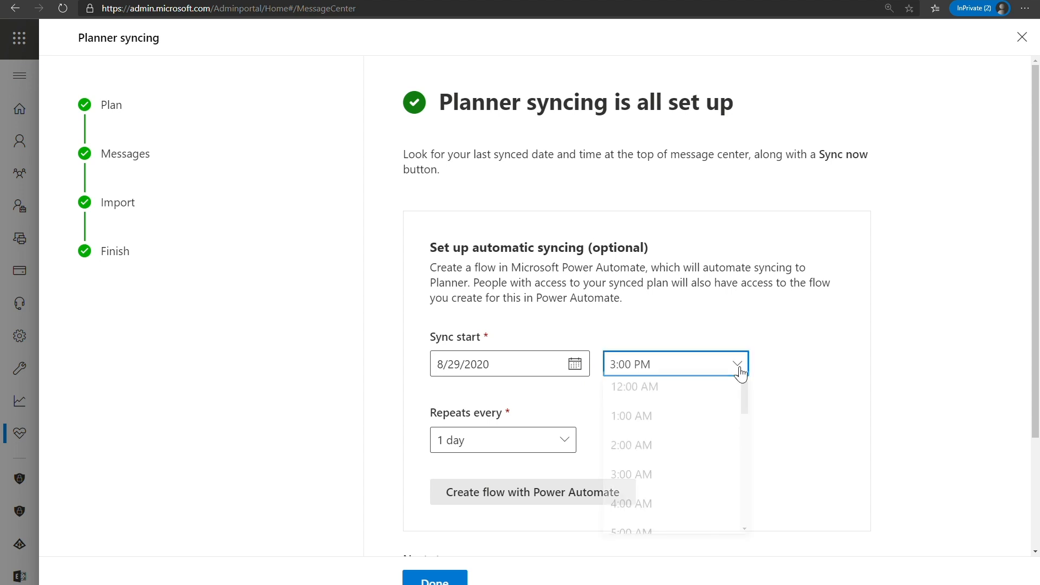
{"action": "scroll", "scroll_direction": "down", "scroll_amount": 3}
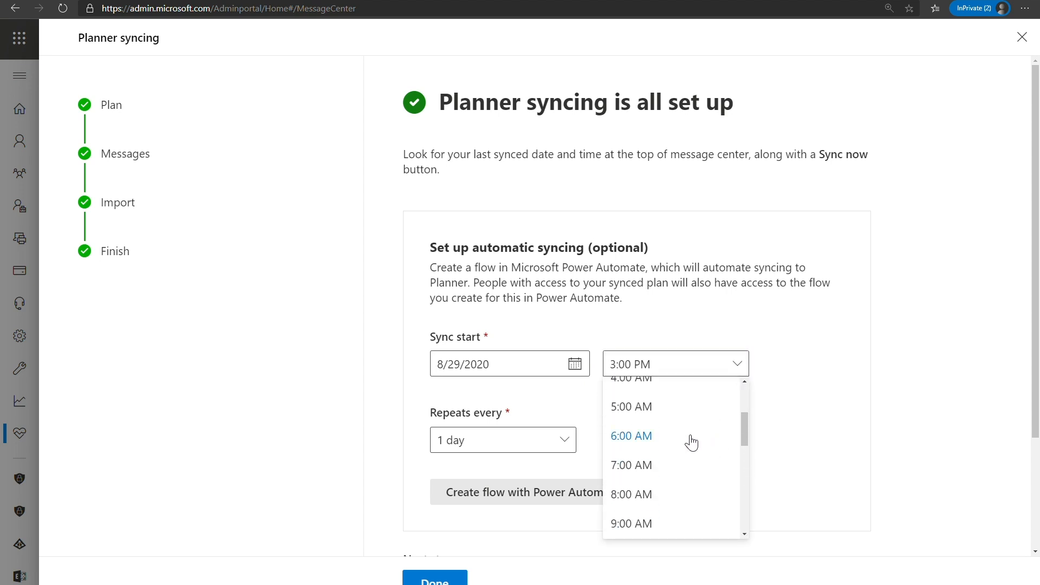
{"action": "left_click", "coordinate": [631, 494]}
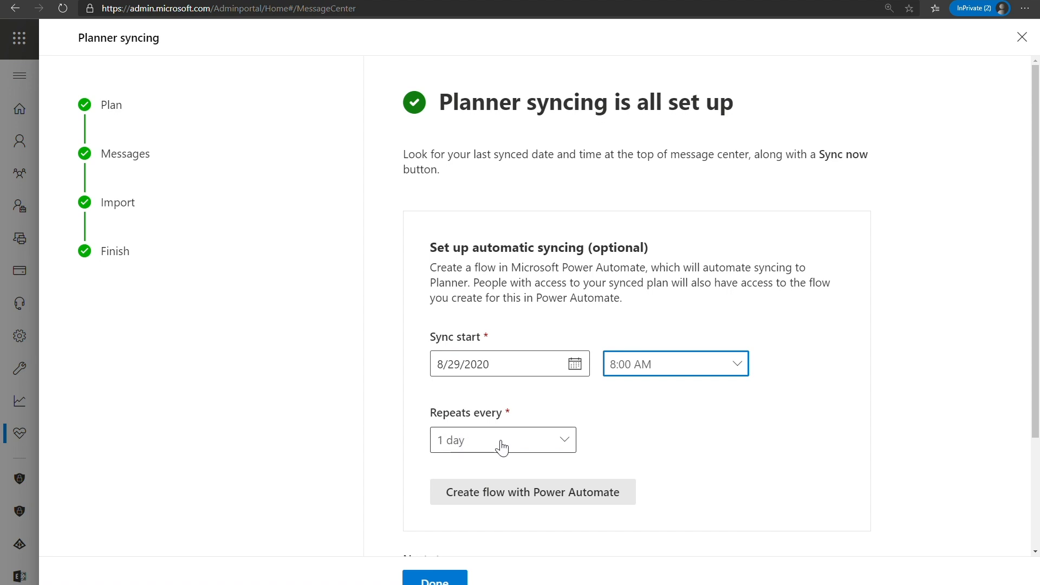
{"action": "mouse_move", "coordinate": [504, 506]}
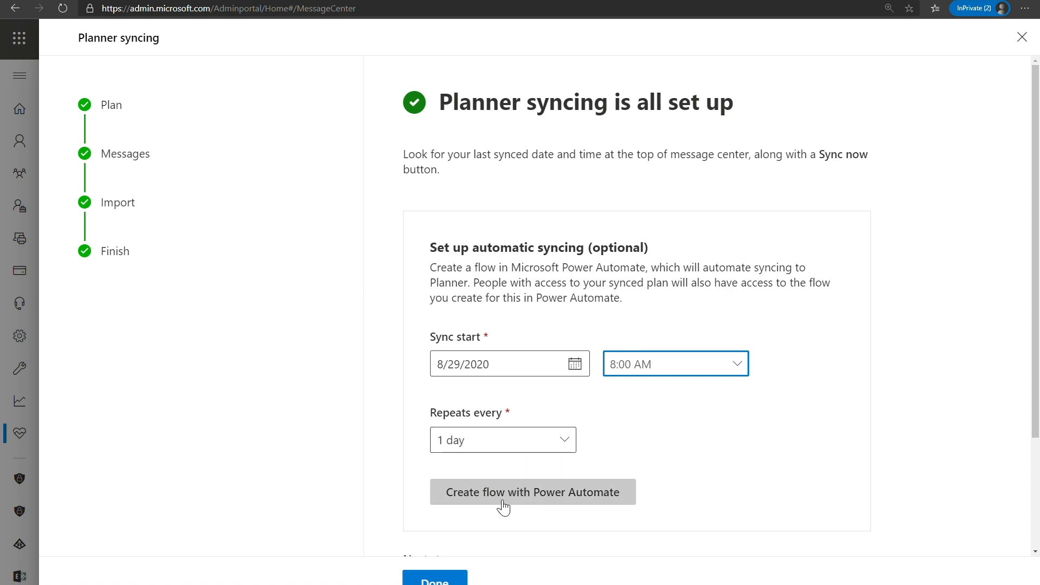
{"action": "mouse_move", "coordinate": [543, 499]}
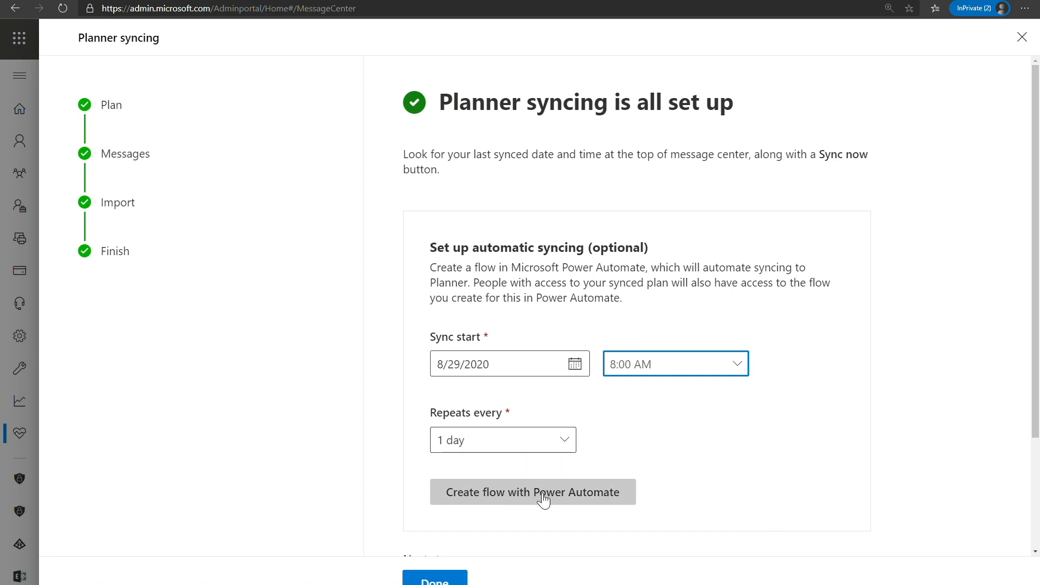
{"action": "left_click", "coordinate": [533, 492]}
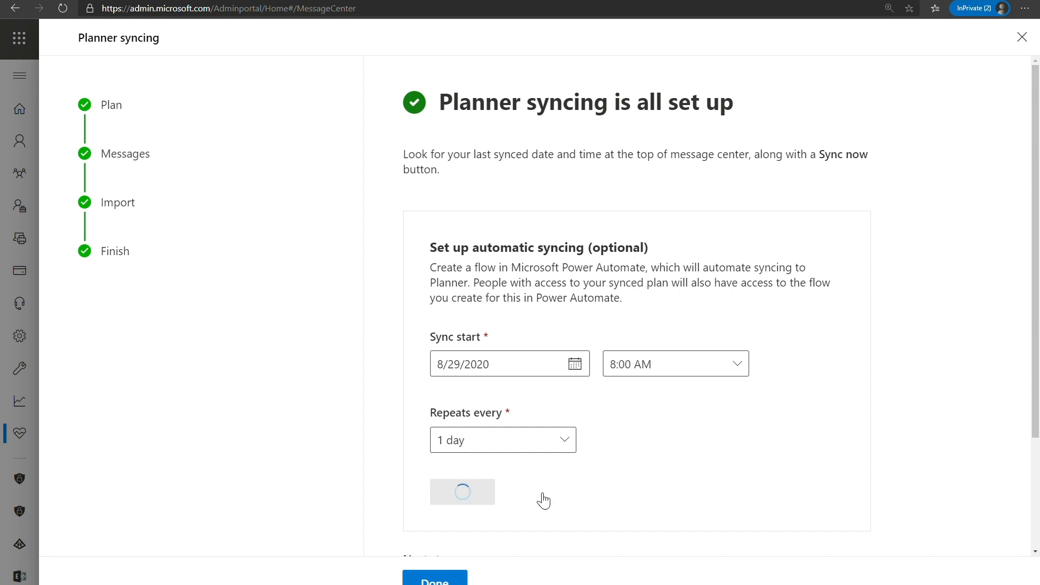
{"action": "left_click", "coordinate": [463, 492]}
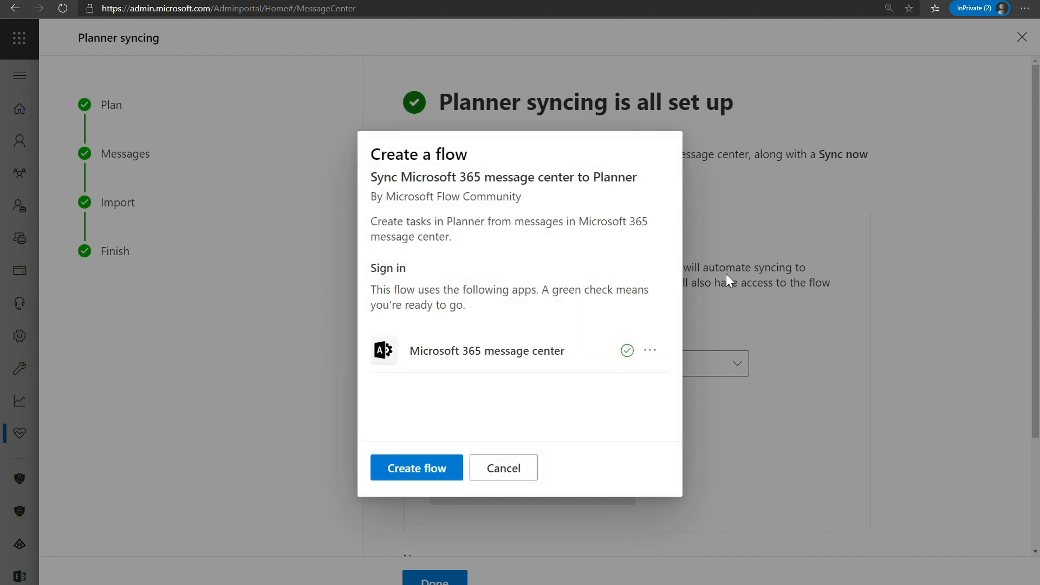
{"action": "mouse_move", "coordinate": [627, 405]}
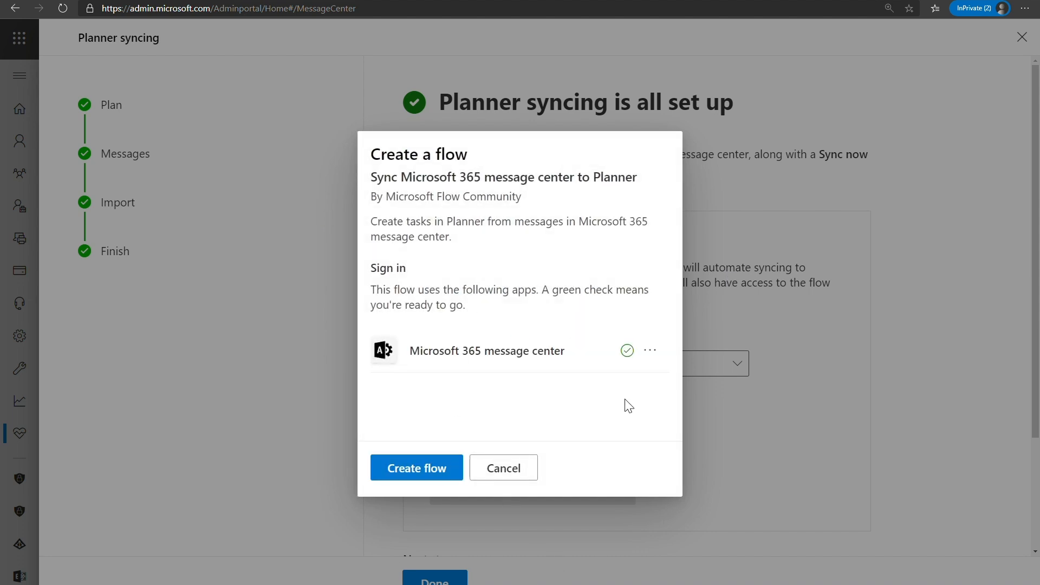
{"action": "mouse_move", "coordinate": [627, 365]}
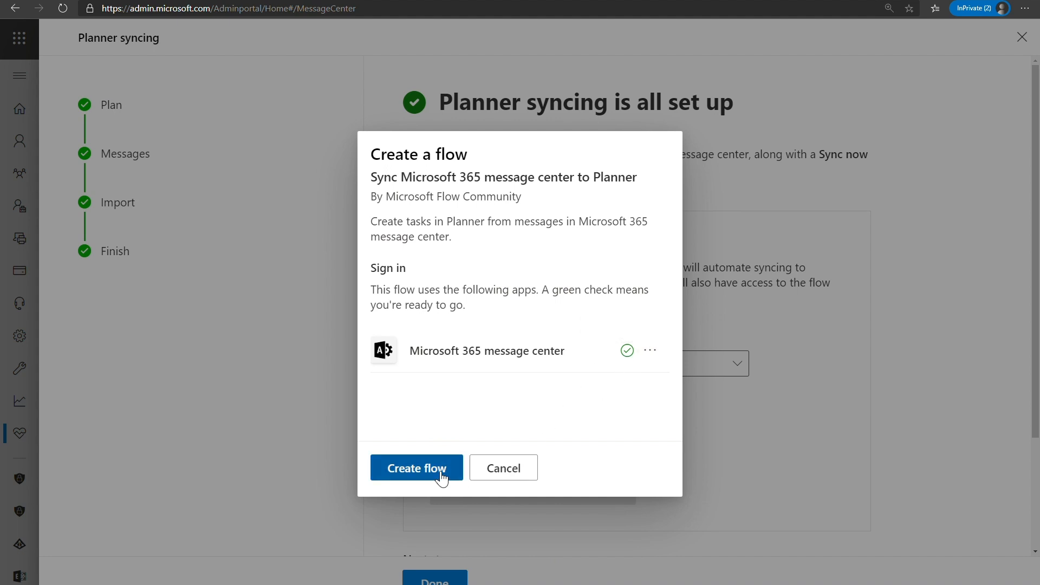
Confirm creating the Power Automate flow syncing Message center posts to Planner
{"action": "left_click", "coordinate": [416, 468]}
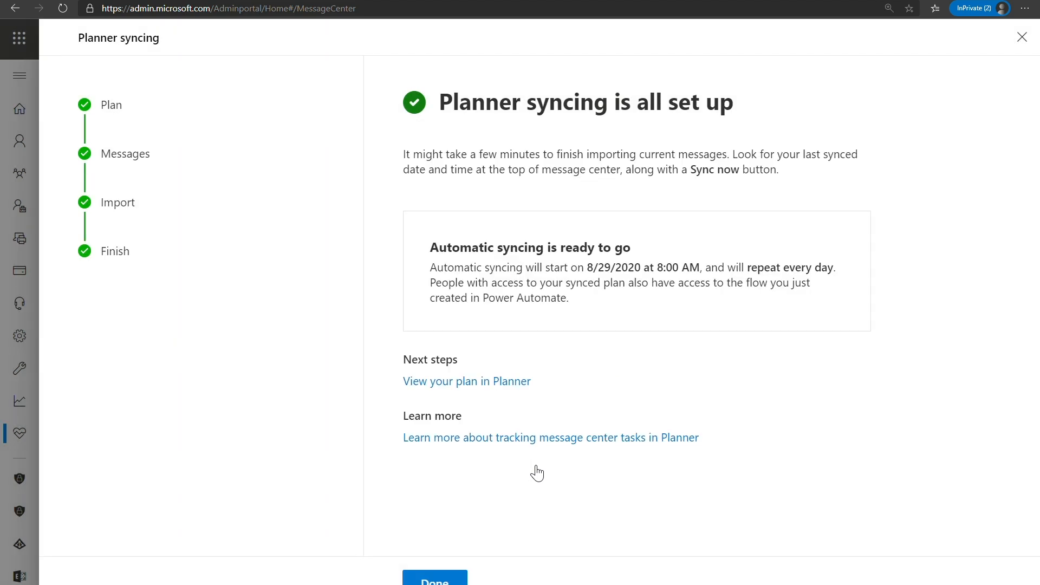
{"action": "mouse_move", "coordinate": [481, 448]}
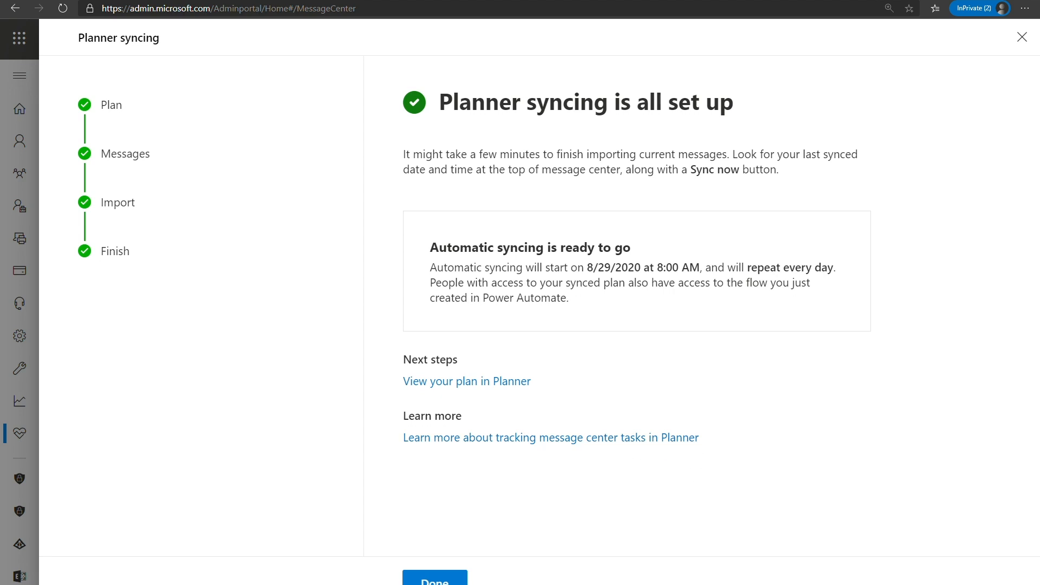
{"action": "mouse_move", "coordinate": [523, 259]}
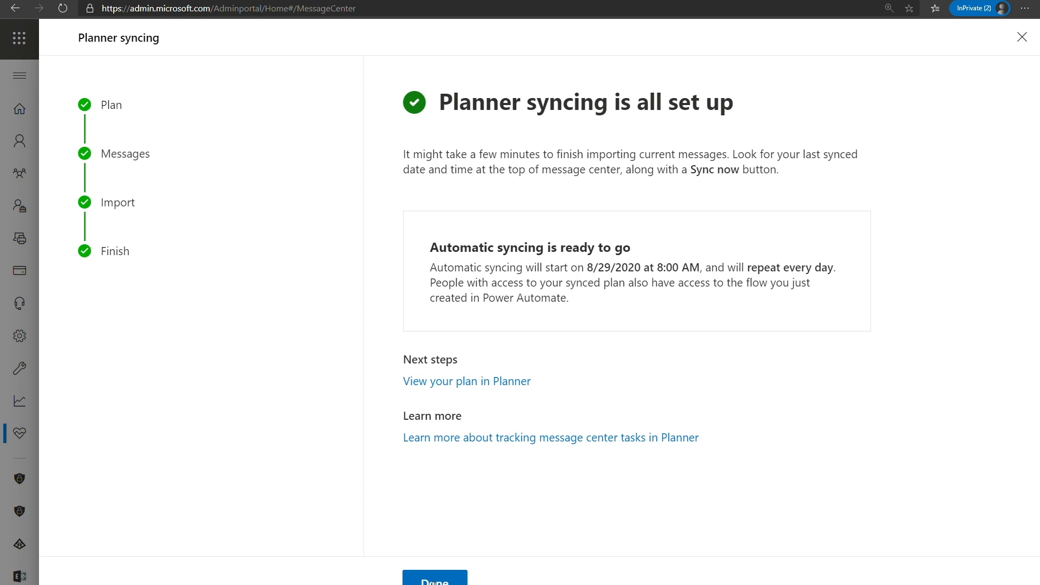
Confirm Done on the 'Planner syncing is all set up' panel, returning to Message center
{"action": "left_click", "coordinate": [433, 577]}
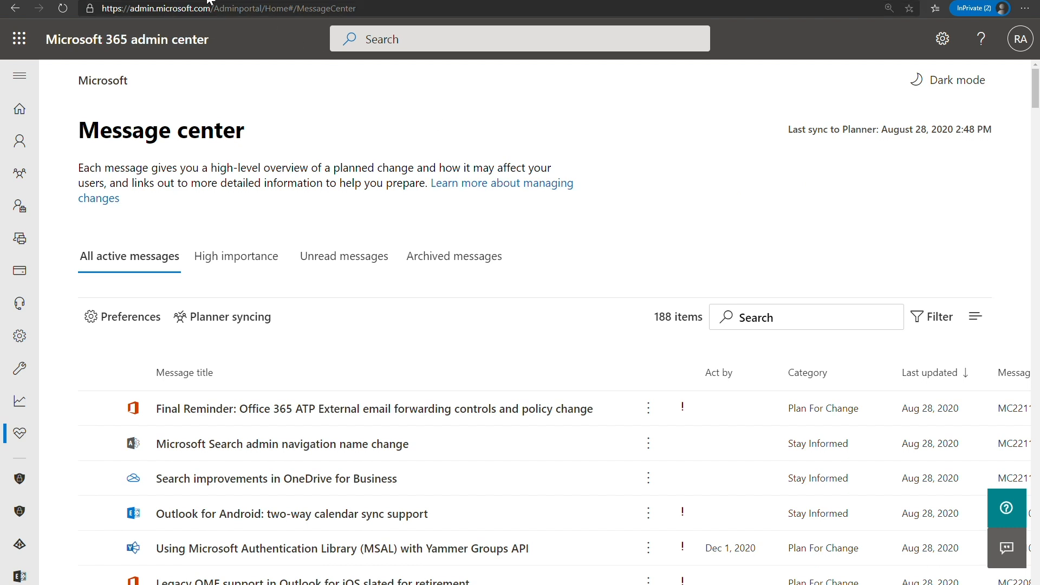
Switch to the Planner board and browse the To Triage bucket for the To Do list-sharing task
{"action": "left_click", "coordinate": [229, 316]}
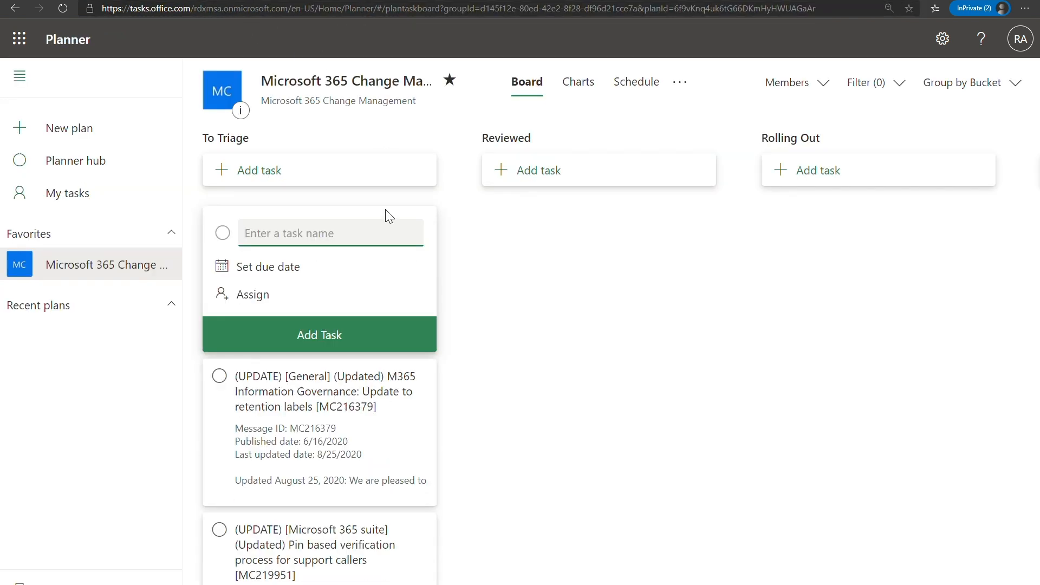
{"action": "scroll", "scroll_direction": "down", "scroll_amount": 3}
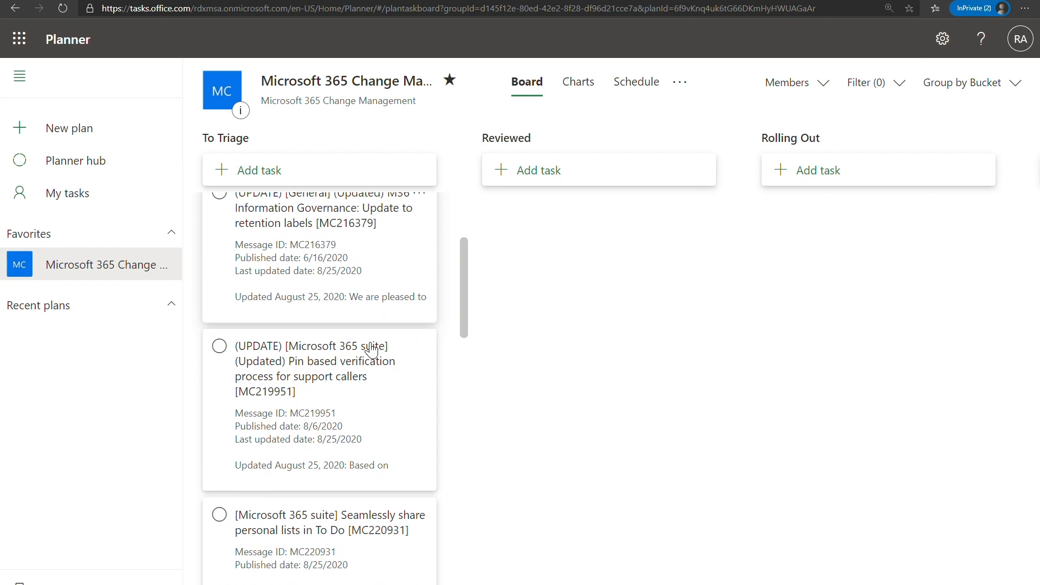
{"action": "scroll", "scroll_direction": "down", "scroll_amount": 3}
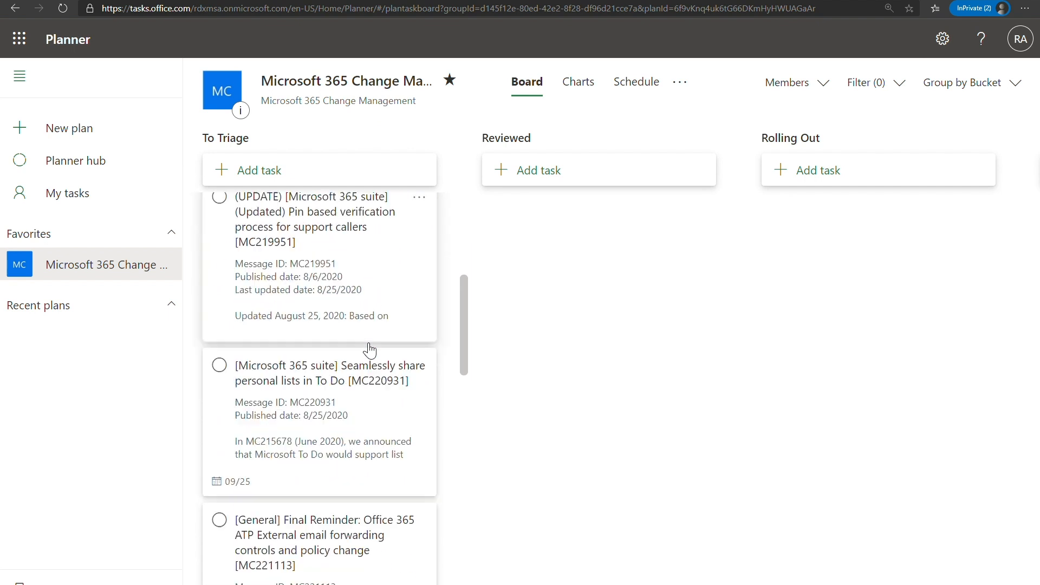
{"action": "scroll", "scroll_direction": "down", "scroll_amount": 3}
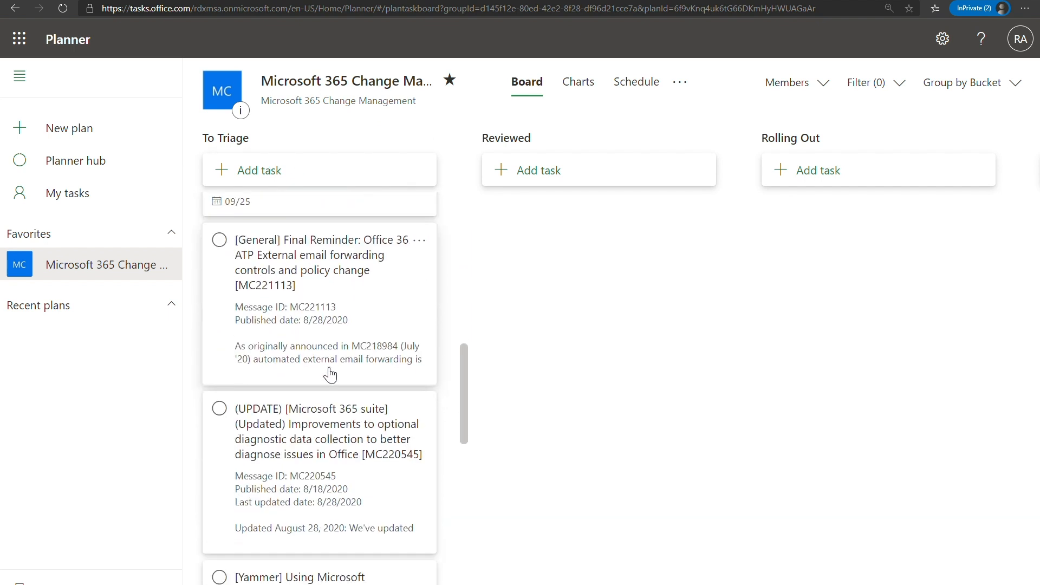
{"action": "scroll", "scroll_direction": "up", "scroll_amount": 3}
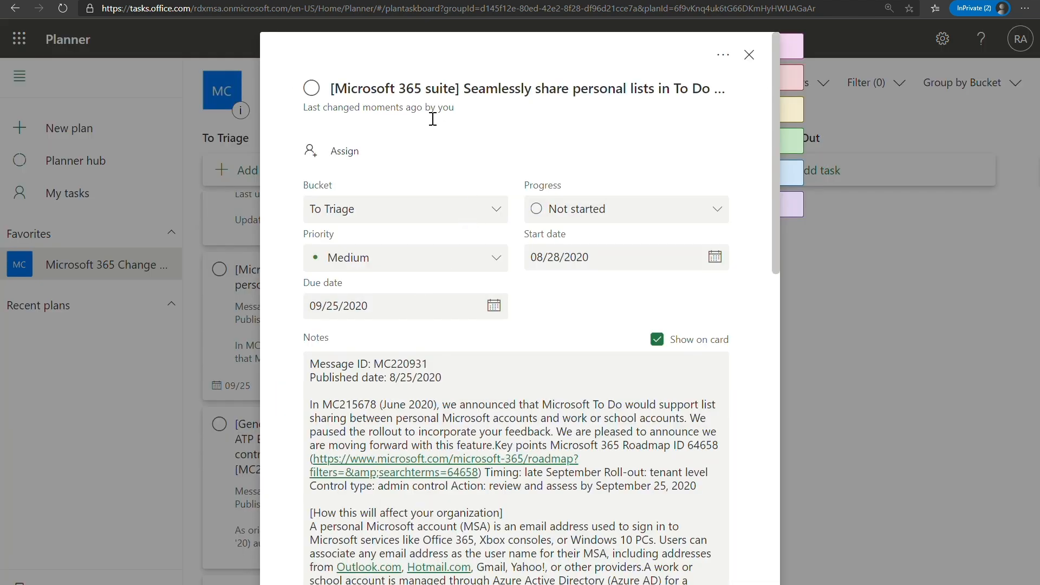
{"action": "scroll", "scroll_direction": "down", "scroll_amount": 3}
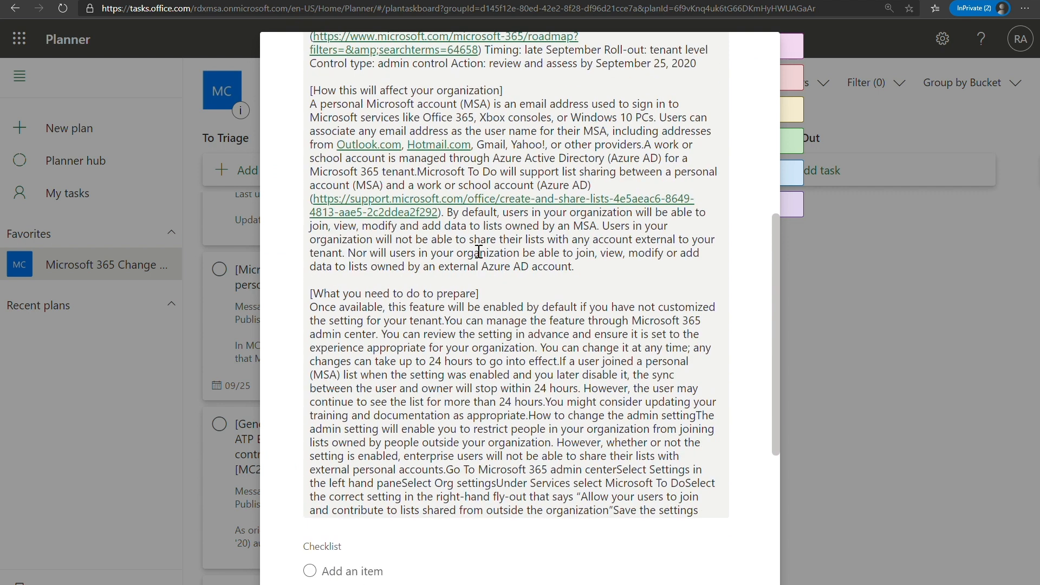
{"action": "scroll", "scroll_direction": "down", "scroll_amount": 3}
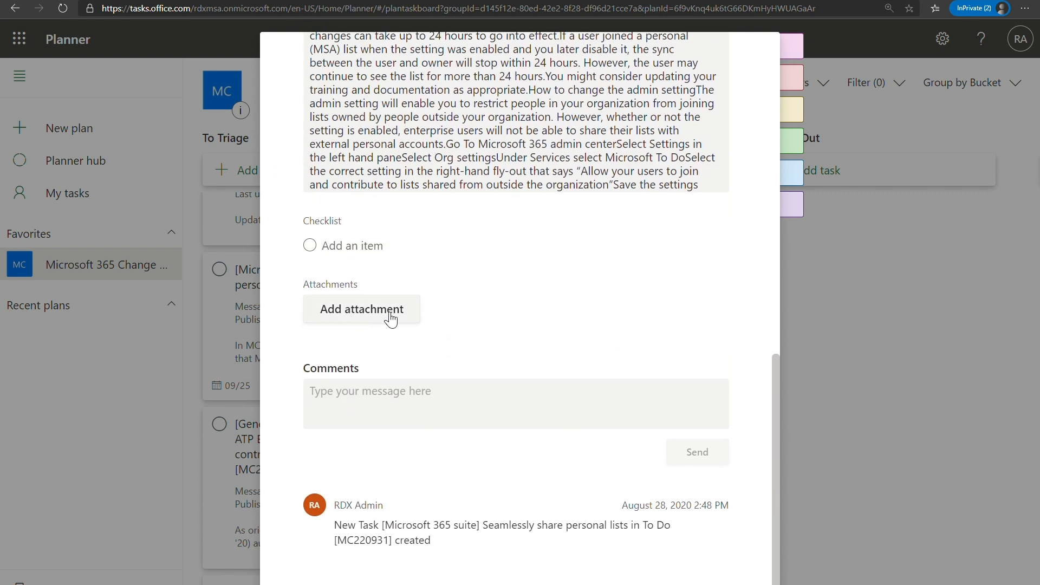
{"action": "mouse_move", "coordinate": [369, 311]}
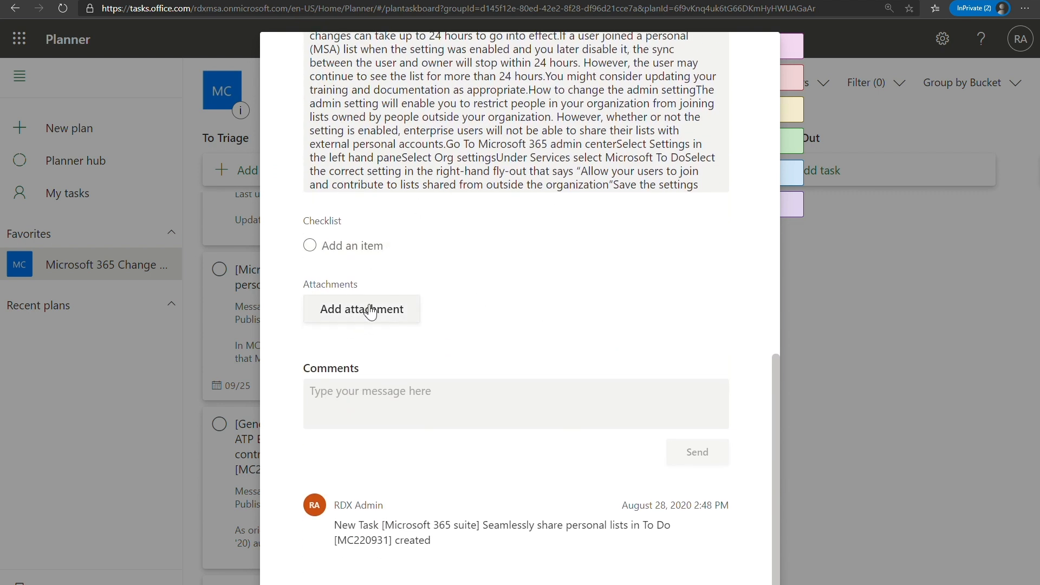
{"action": "scroll", "scroll_direction": "up", "scroll_amount": 3}
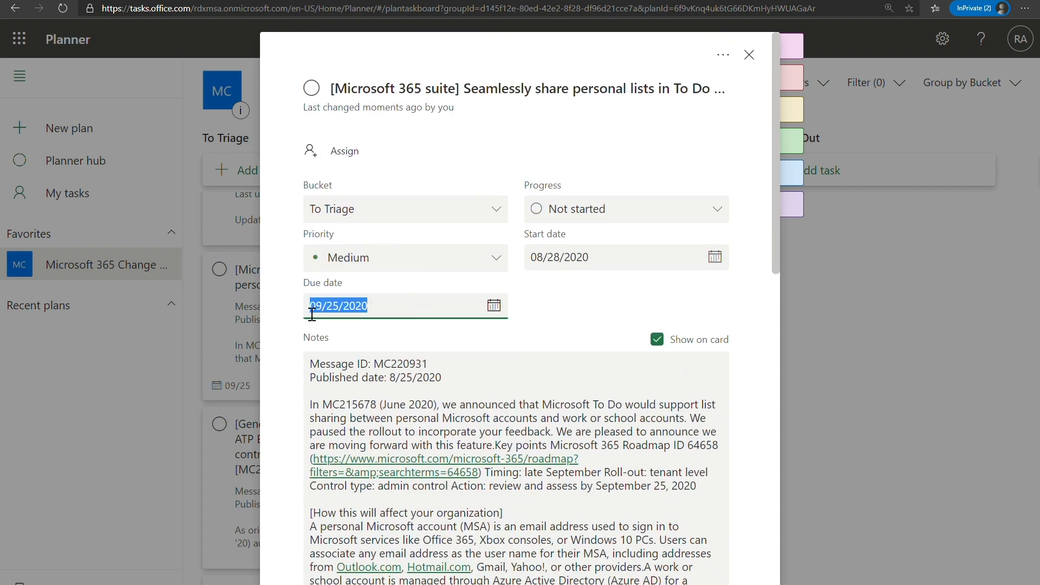
{"action": "left_click", "coordinate": [396, 305]}
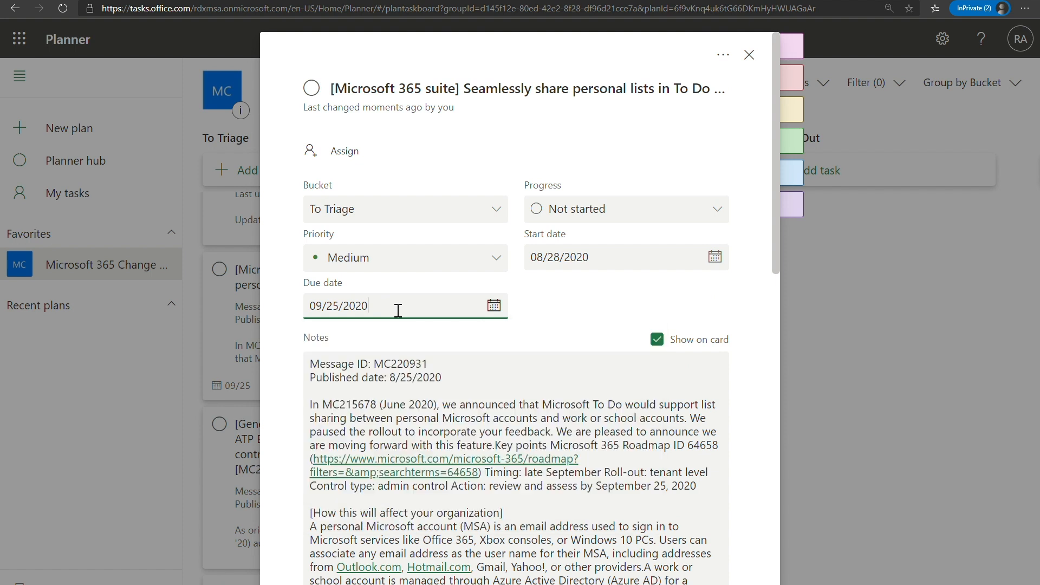
{"action": "mouse_move", "coordinate": [528, 311]}
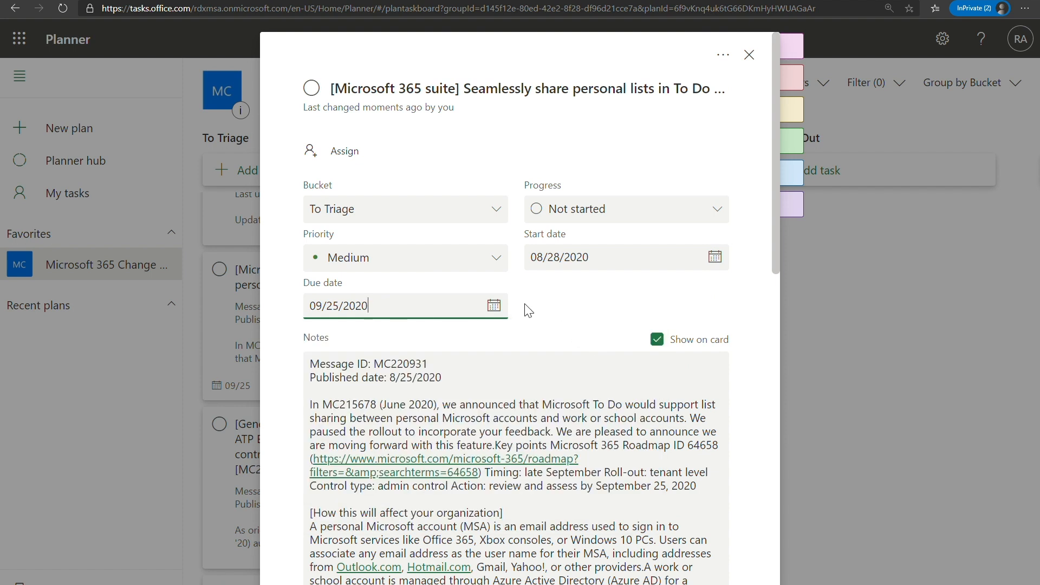
{"action": "mouse_move", "coordinate": [410, 378]}
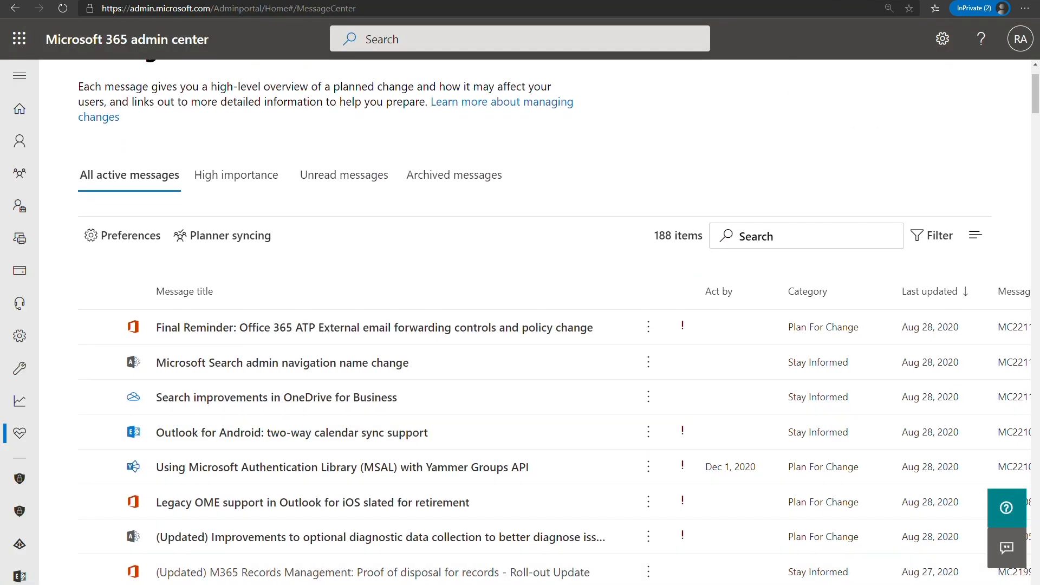
{"action": "scroll", "scroll_direction": "down", "scroll_amount": 3}
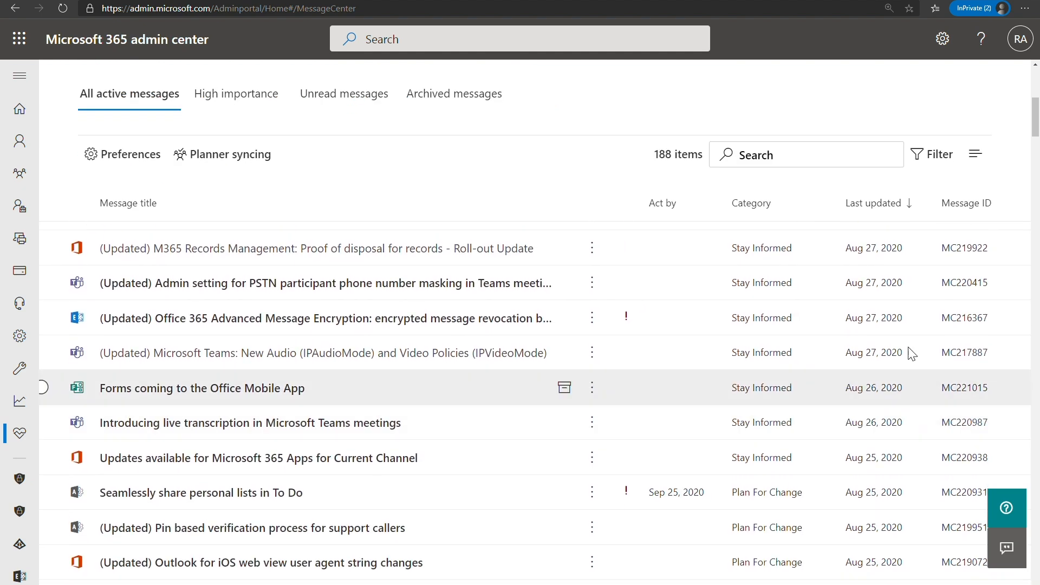
{"action": "mouse_move", "coordinate": [707, 492]}
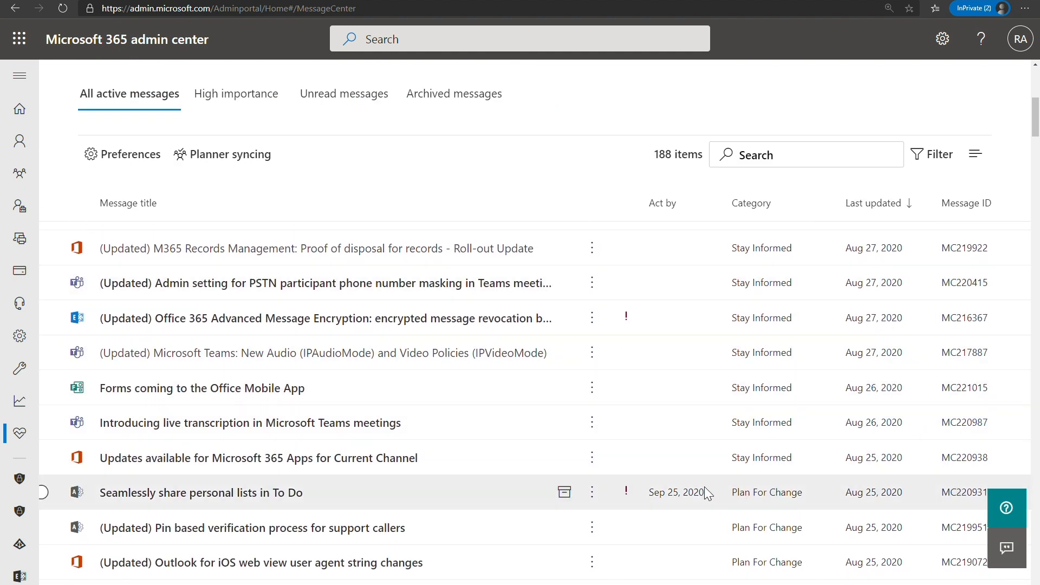
{"action": "mouse_move", "coordinate": [701, 501]}
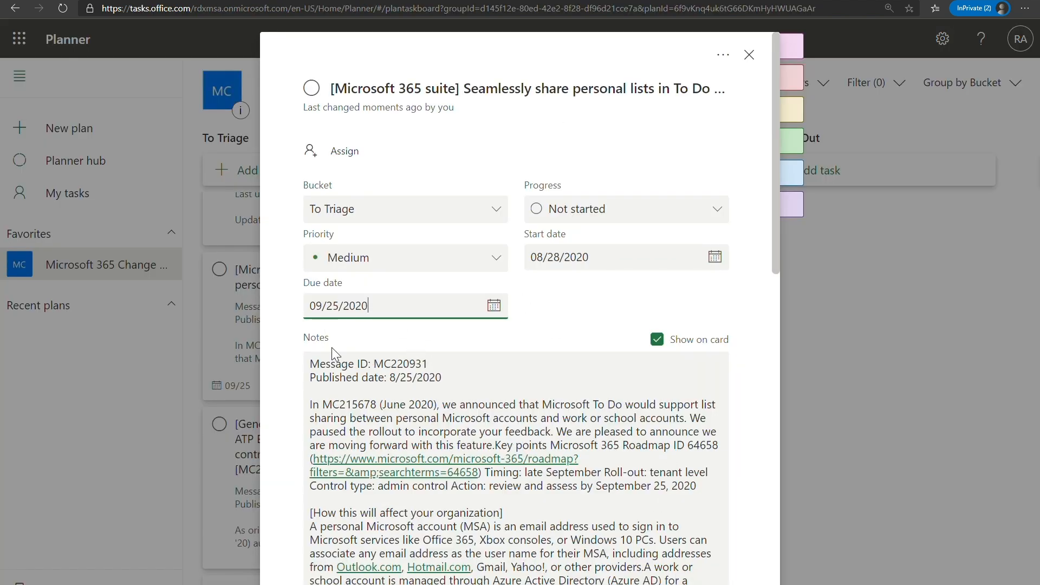
{"action": "mouse_move", "coordinate": [371, 326]}
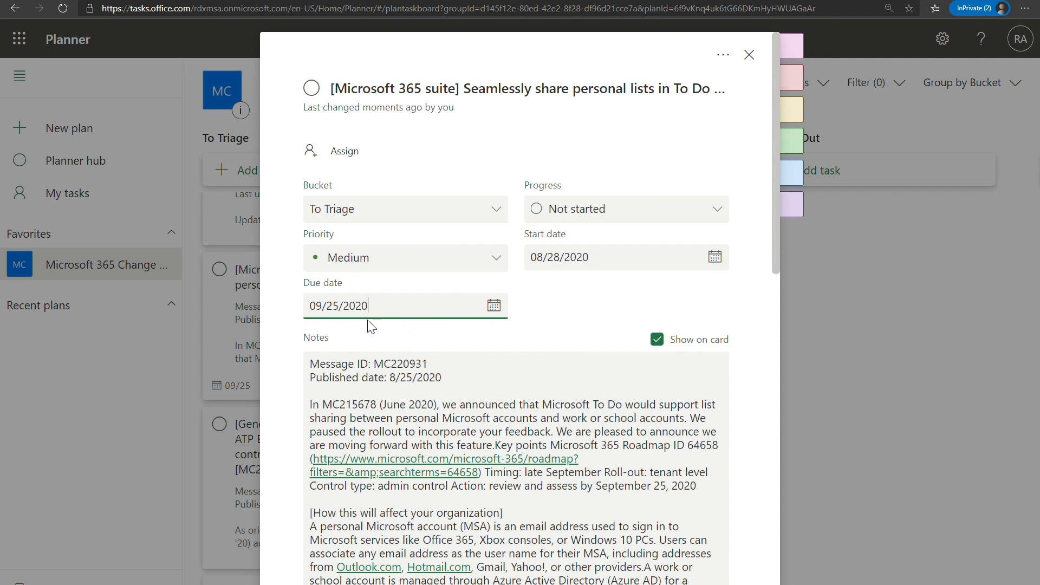
{"action": "mouse_move", "coordinate": [374, 258]}
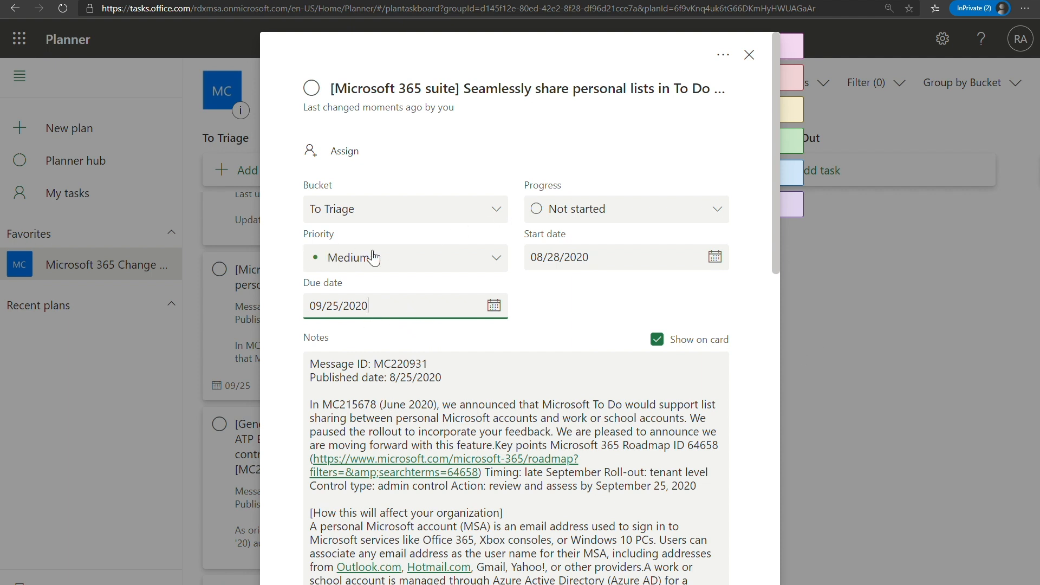
{"action": "mouse_move", "coordinate": [504, 265]}
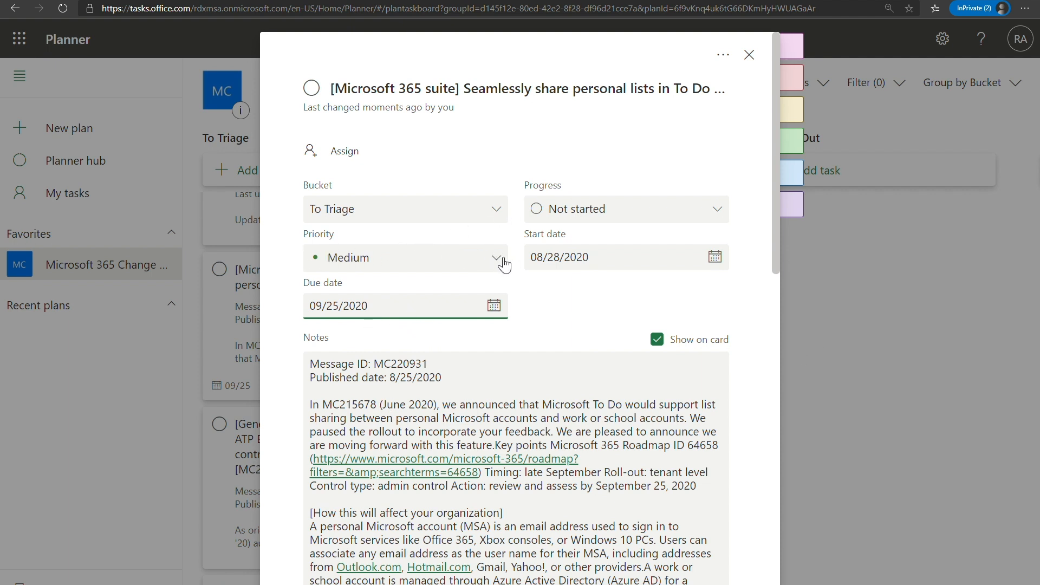
{"action": "mouse_move", "coordinate": [312, 150]}
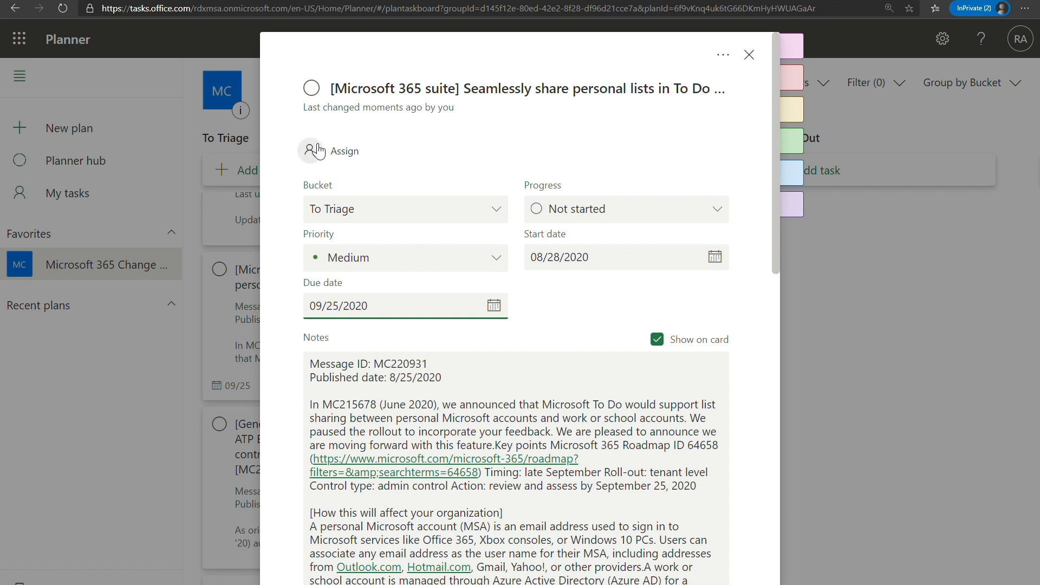
Assign the To Do list-sharing task to RDX Admin and close its details
{"action": "left_click", "coordinate": [332, 151]}
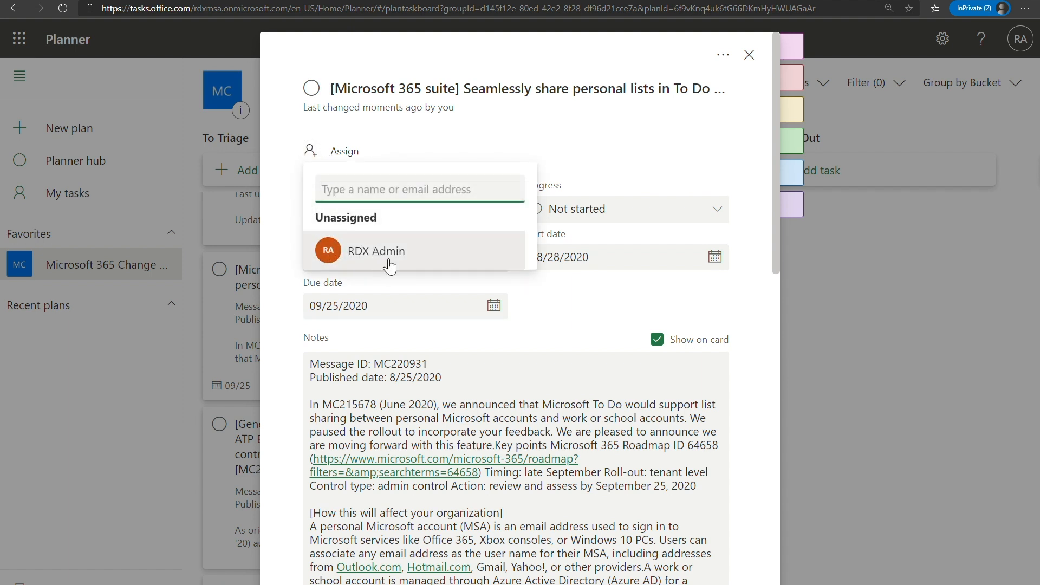
{"action": "left_click", "coordinate": [376, 251]}
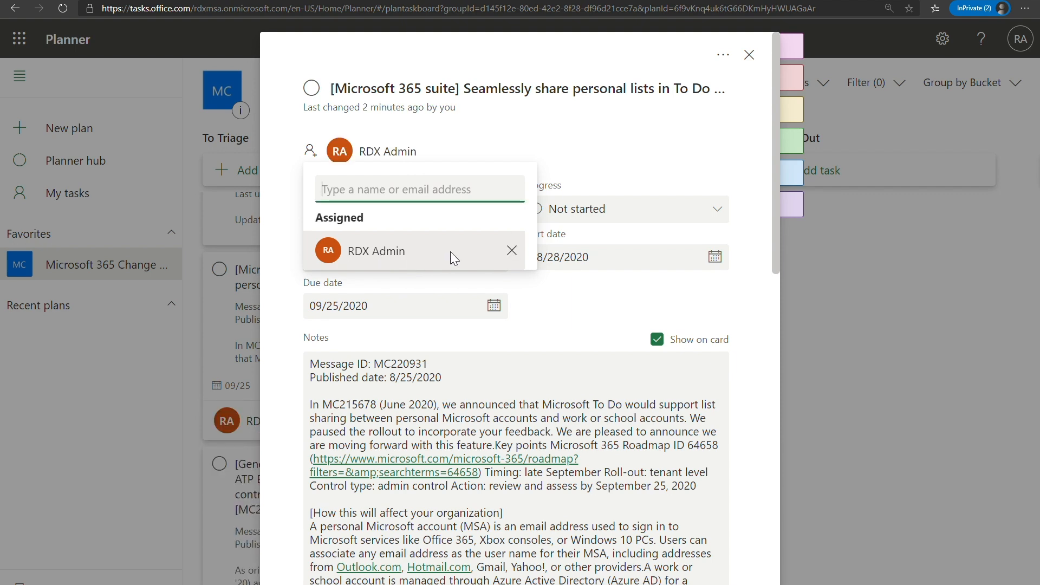
{"action": "left_click", "coordinate": [749, 54]}
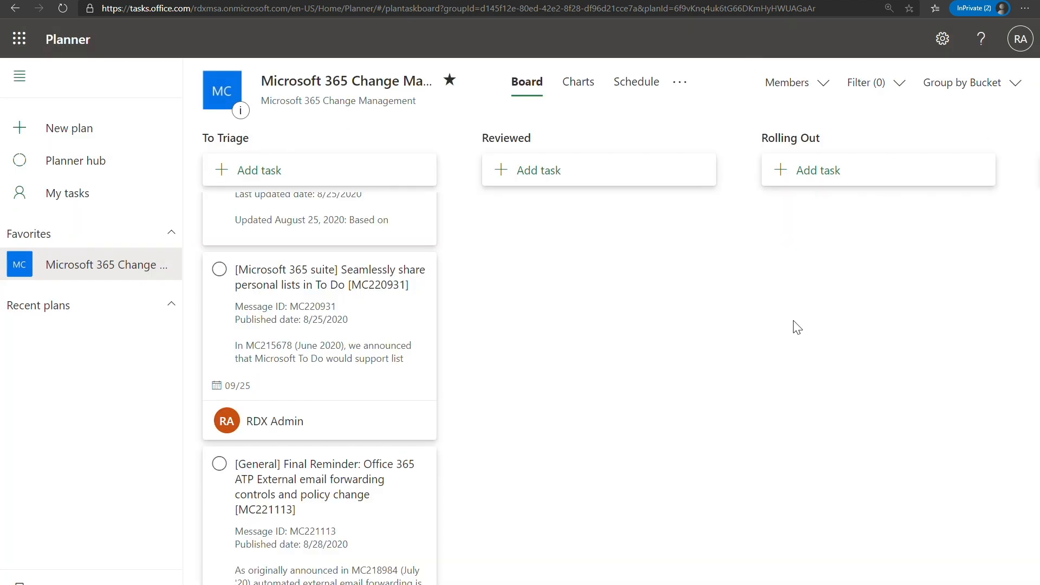
{"action": "mouse_move", "coordinate": [284, 356]}
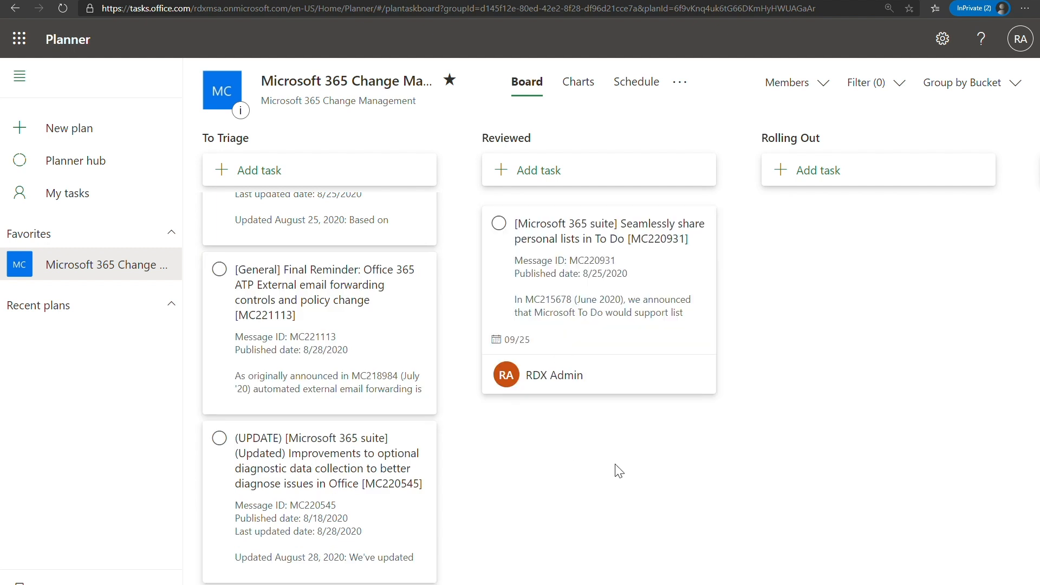
{"action": "mouse_move", "coordinate": [775, 377]}
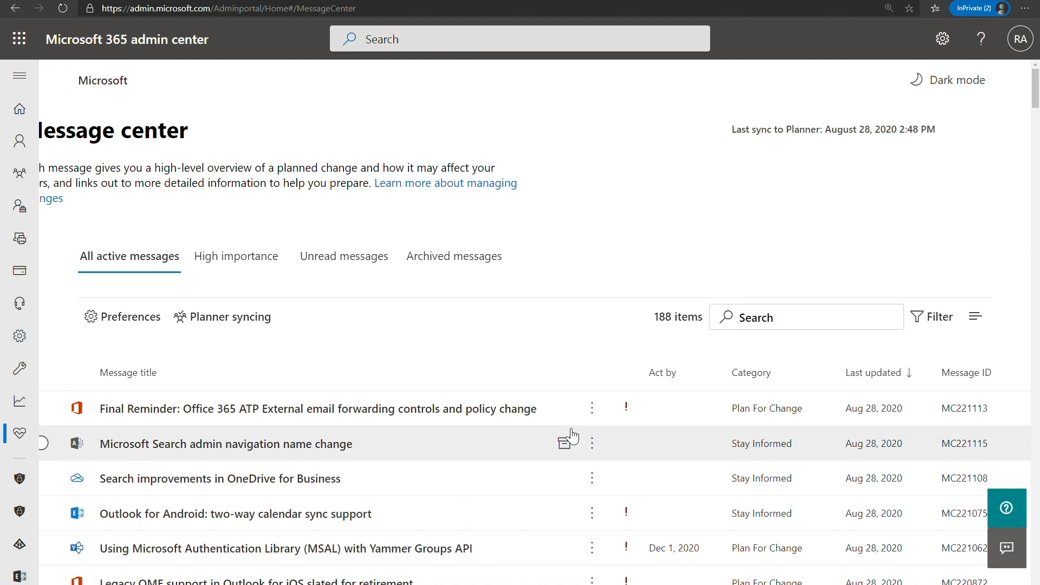
{"action": "mouse_move", "coordinate": [228, 317]}
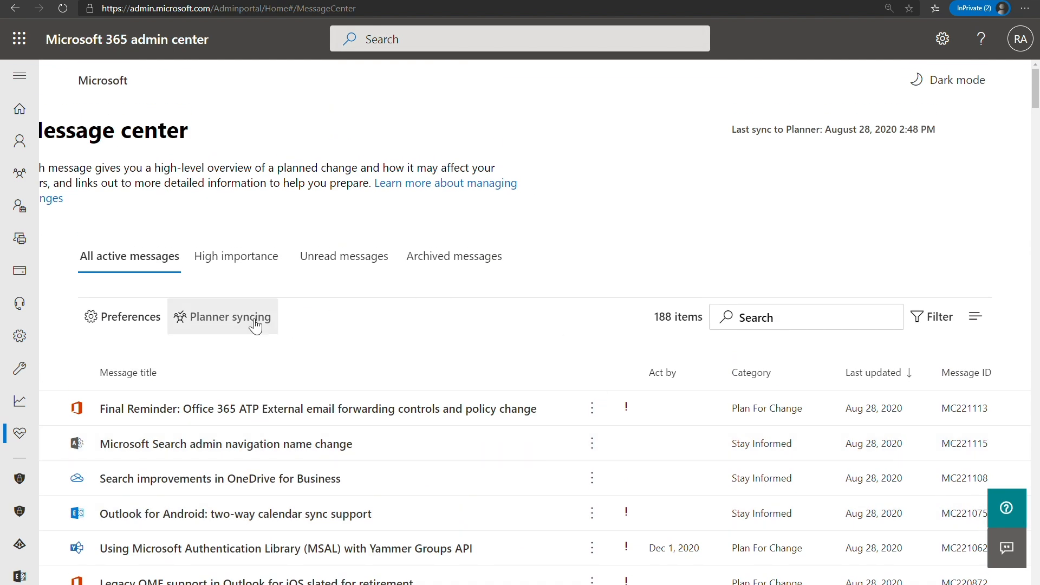
Reopen Planner syncing settings and edit the 'Which messages sync' step
{"action": "left_click", "coordinate": [228, 316]}
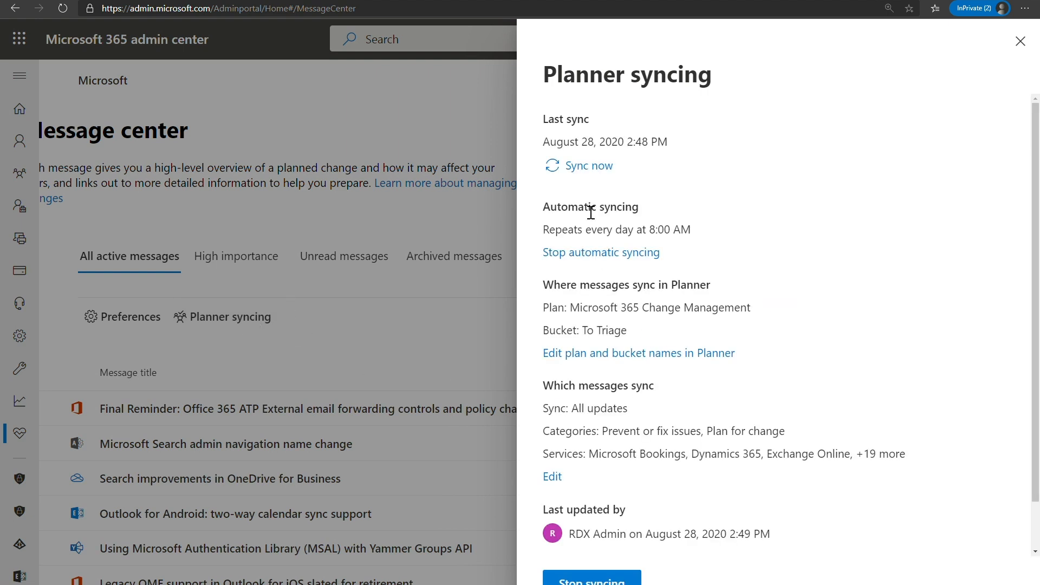
{"action": "scroll", "scroll_direction": "down", "scroll_amount": 3}
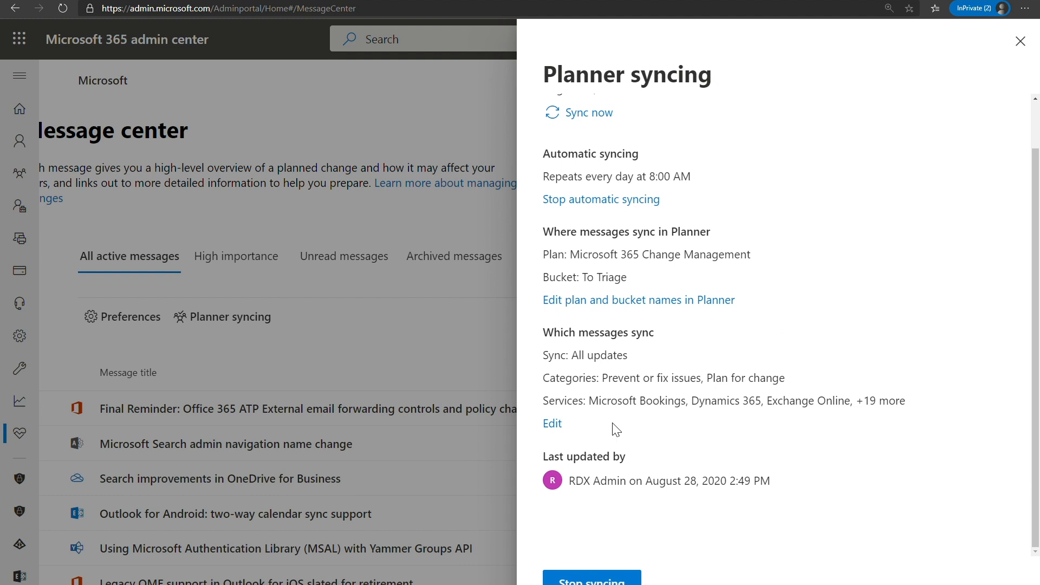
{"action": "mouse_move", "coordinate": [553, 423]}
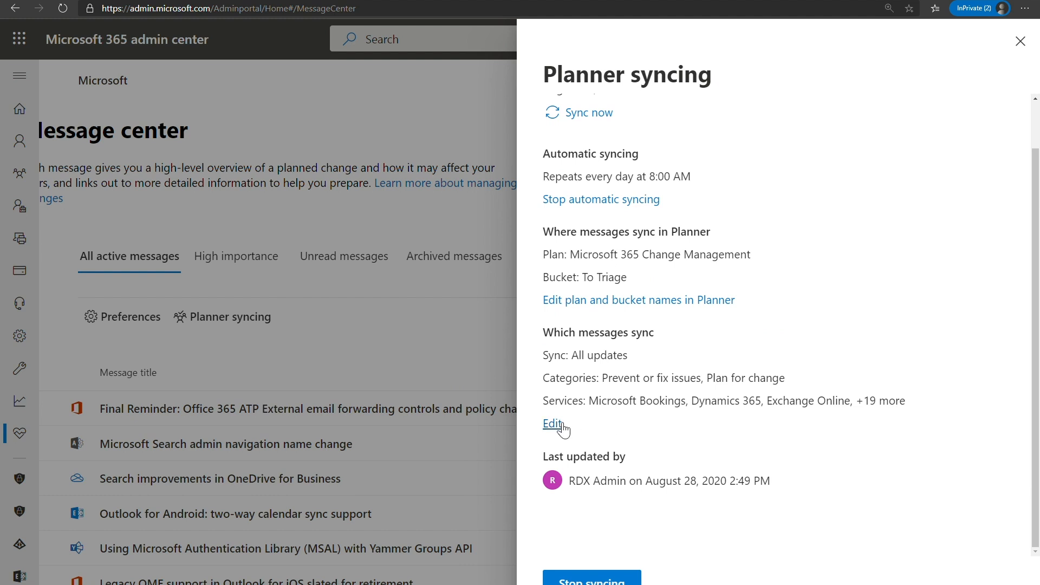
{"action": "left_click", "coordinate": [554, 424]}
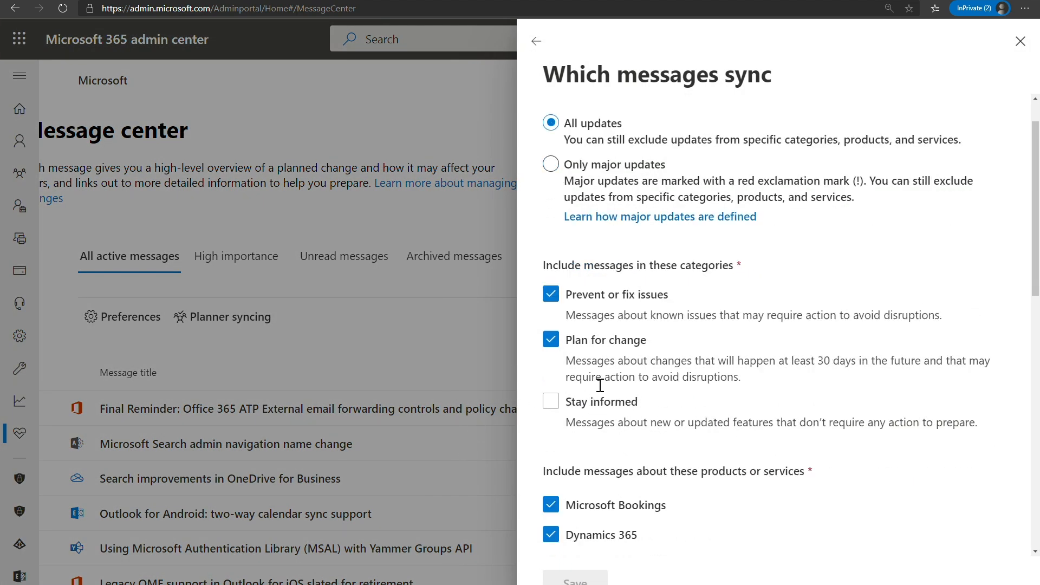
Exclude Microsoft Bookings from the synced products and save the sync settings
{"action": "scroll", "scroll_direction": "down", "scroll_amount": 3}
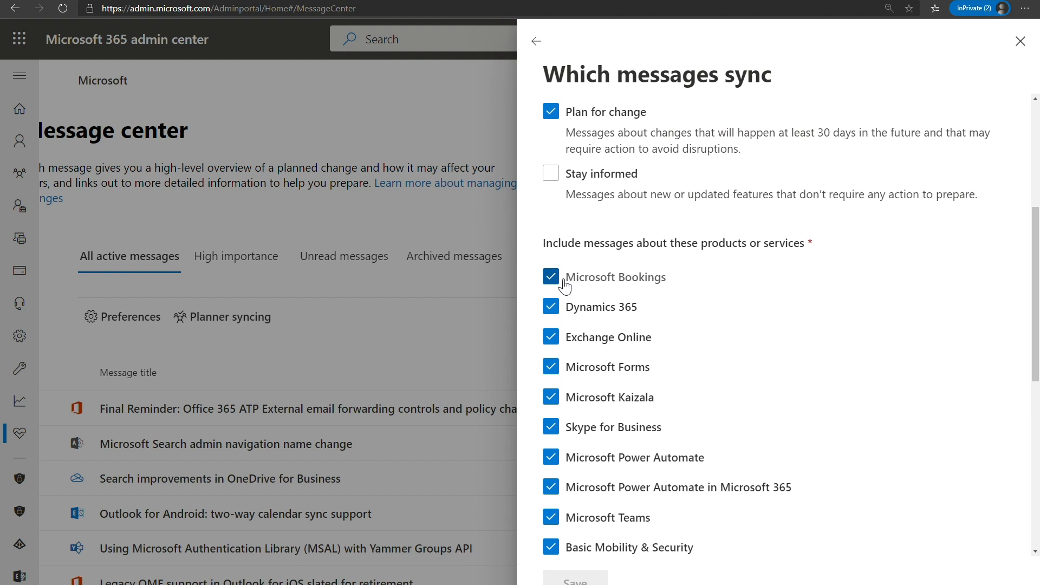
{"action": "left_click", "coordinate": [551, 277]}
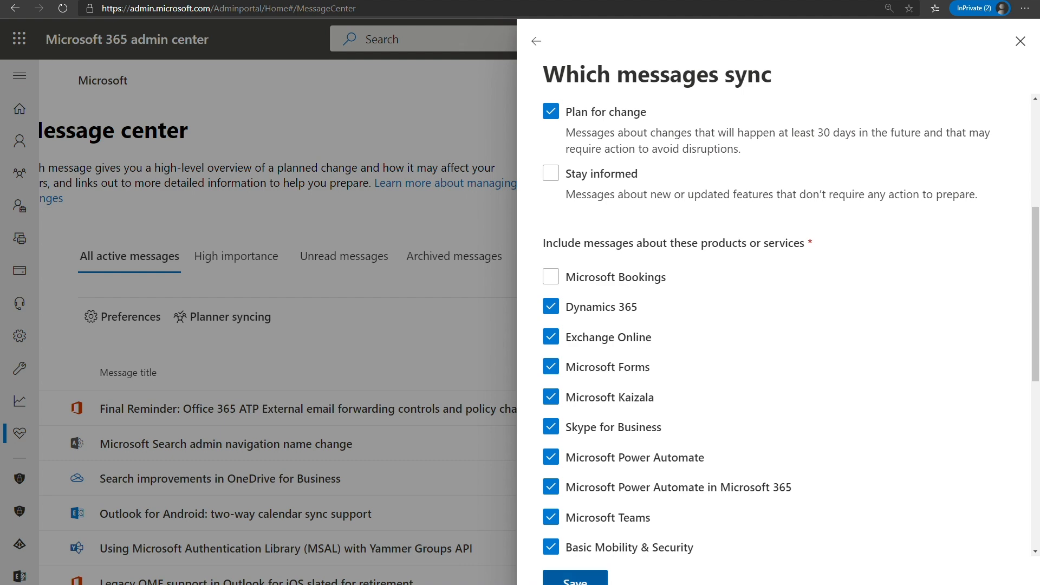
{"action": "left_click", "coordinate": [574, 579]}
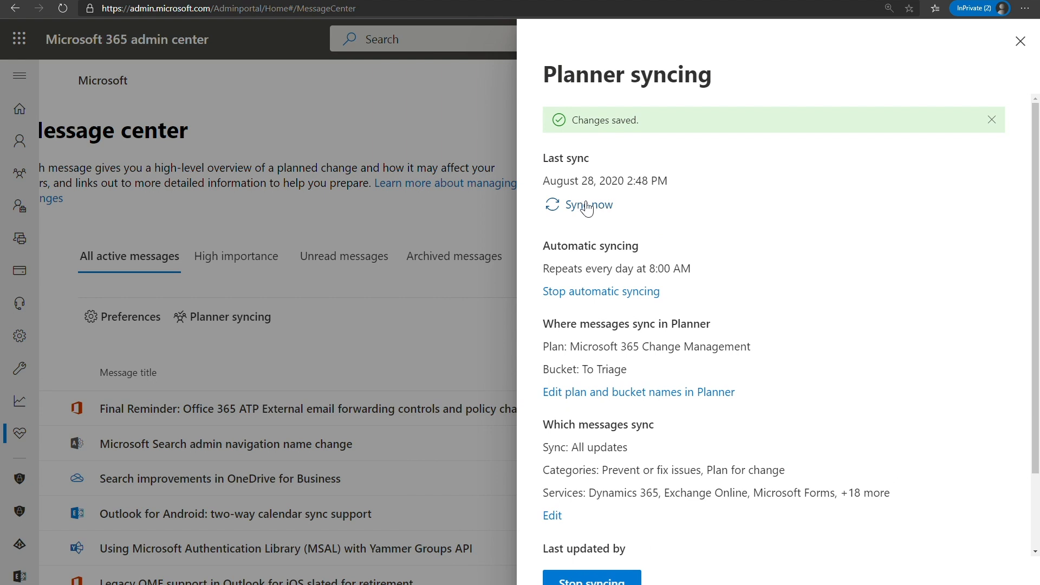
{"action": "mouse_move", "coordinate": [562, 277]}
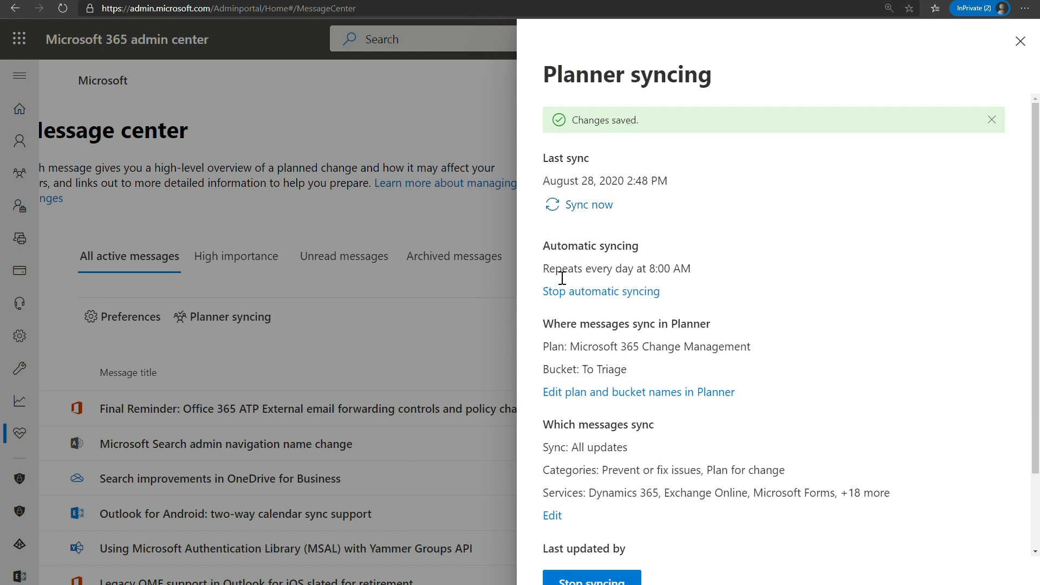
Run Sync now so last sync reads 2:51 PM, then request Stop automatic syncing
{"action": "double_click", "coordinate": [615, 268]}
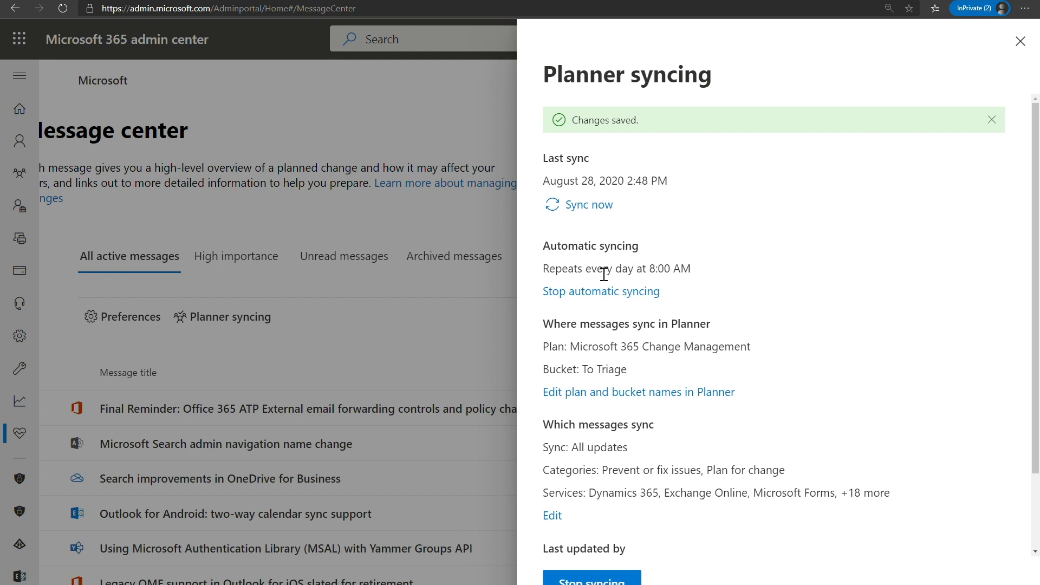
{"action": "mouse_move", "coordinate": [600, 292]}
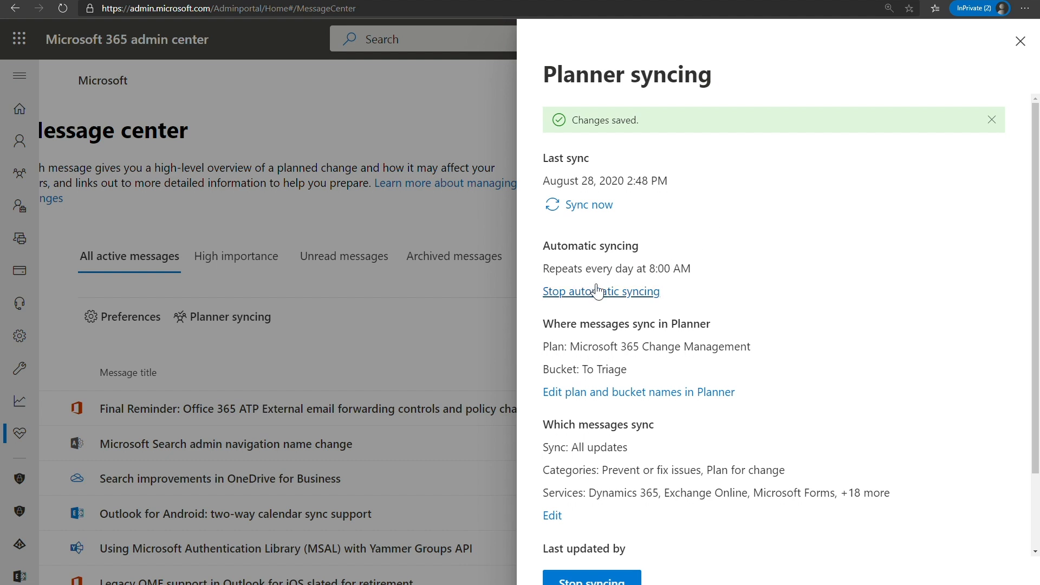
{"action": "mouse_move", "coordinate": [588, 205]}
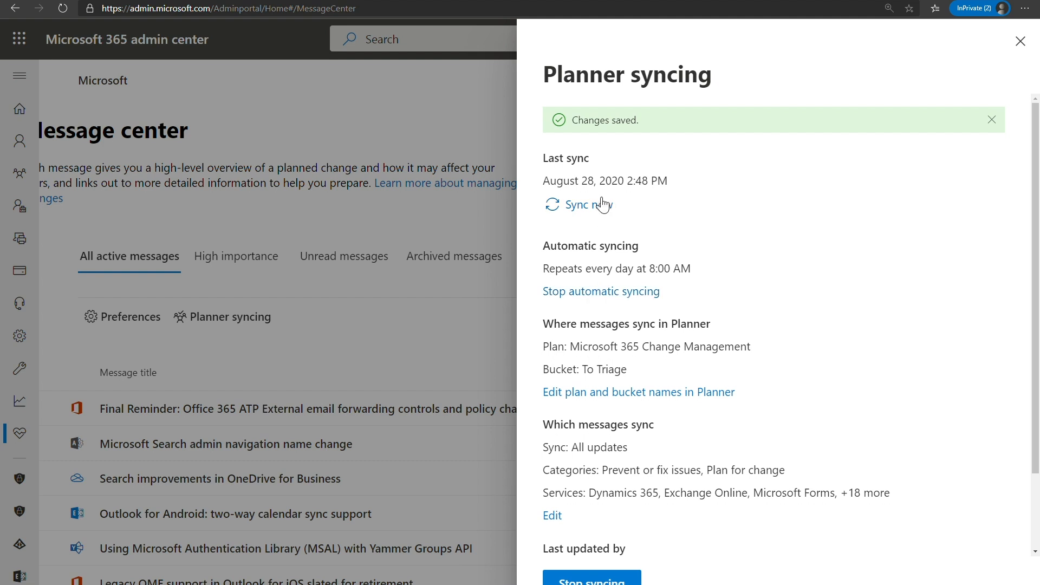
{"action": "left_click", "coordinate": [577, 204]}
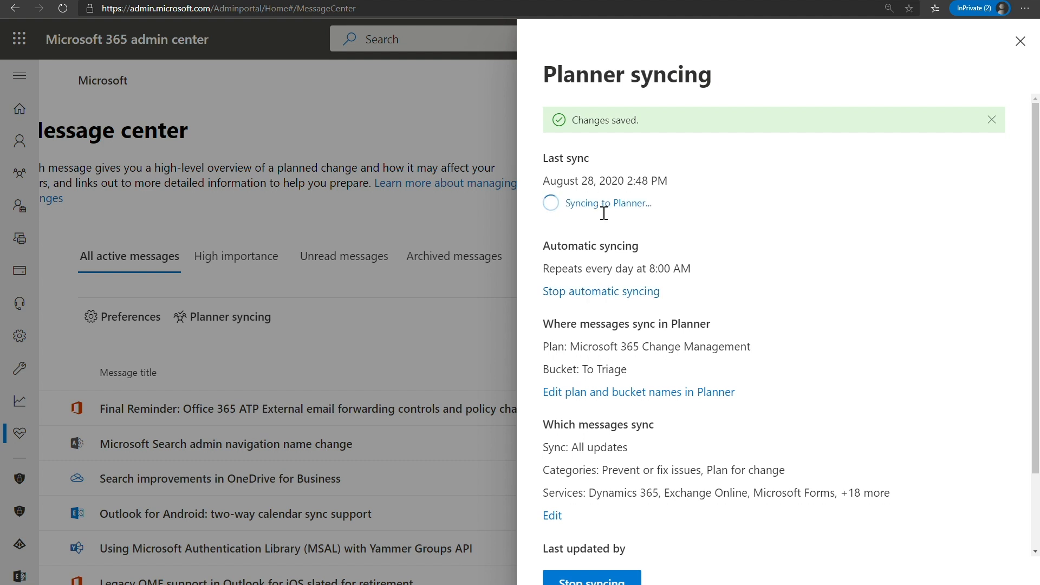
{"action": "left_click", "coordinate": [991, 119]}
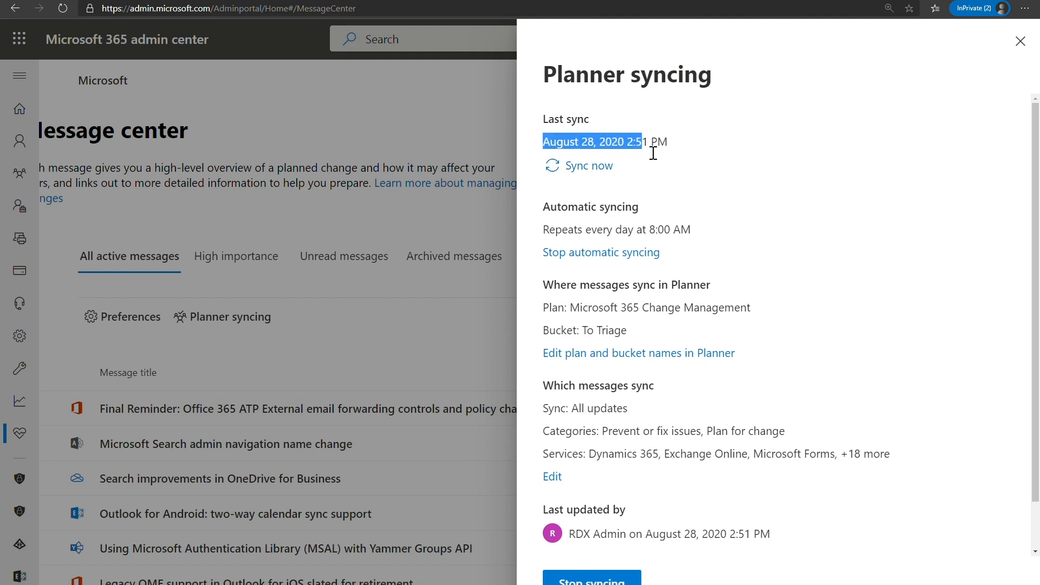
{"action": "mouse_move", "coordinate": [716, 167]}
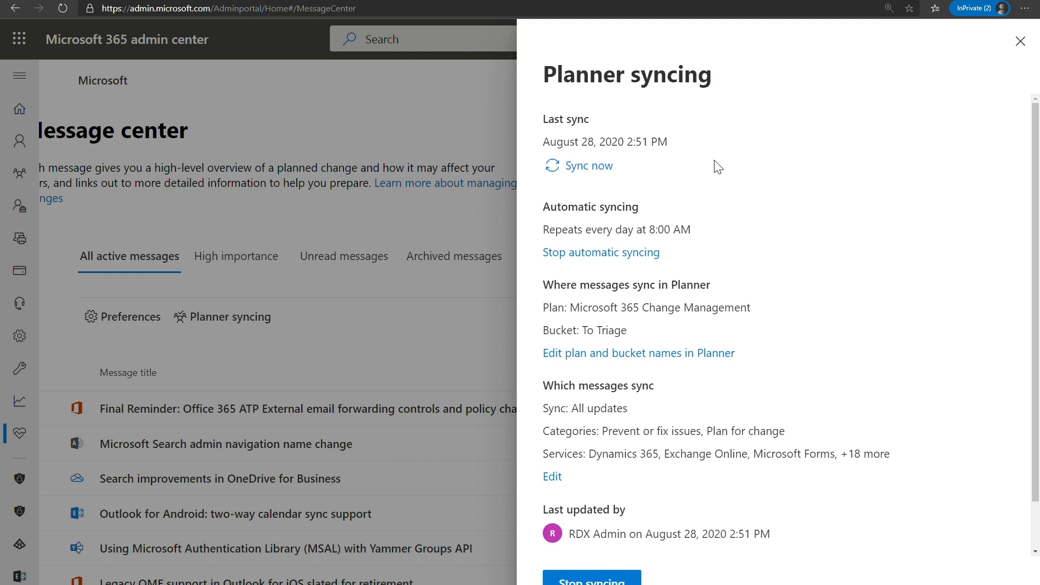
{"action": "mouse_move", "coordinate": [739, 368]}
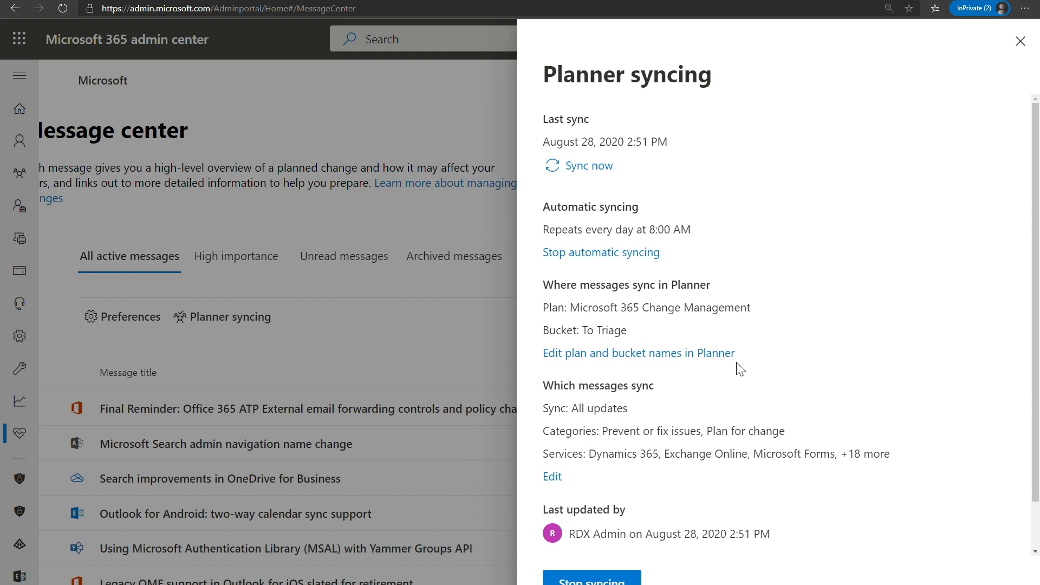
{"action": "mouse_move", "coordinate": [617, 362]}
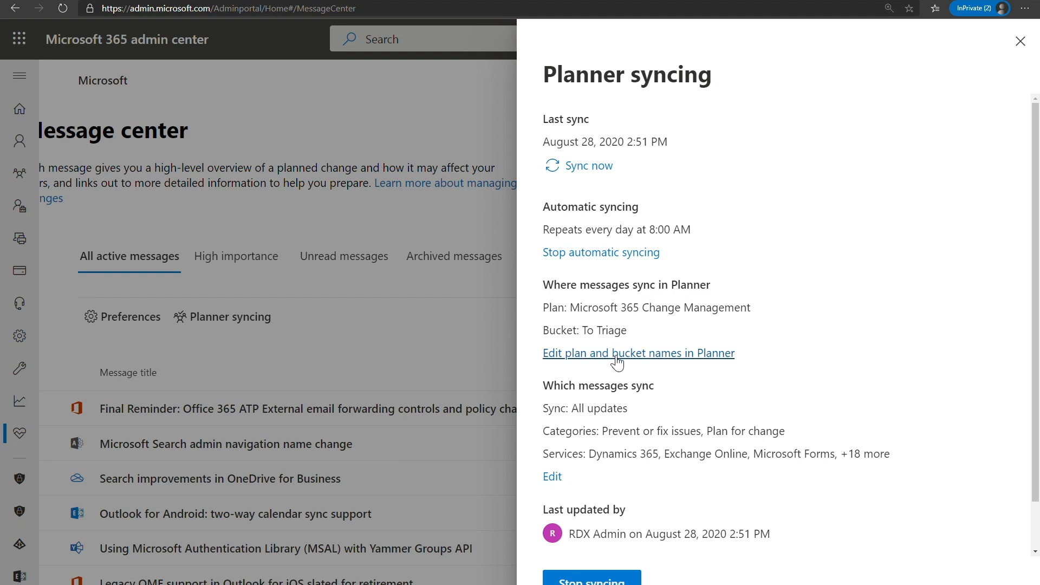
{"action": "mouse_move", "coordinate": [592, 252]}
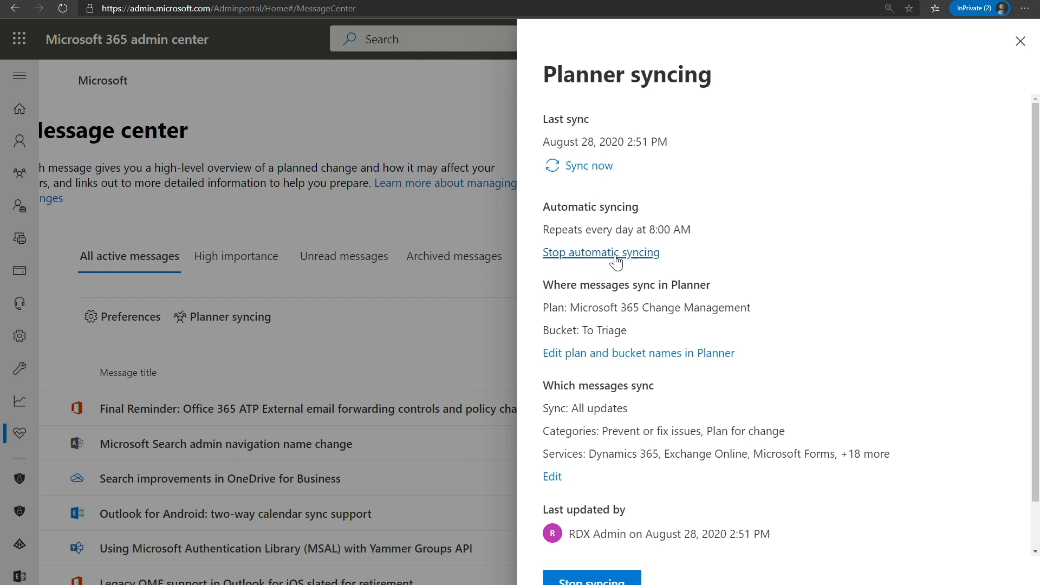
{"action": "left_click", "coordinate": [601, 253]}
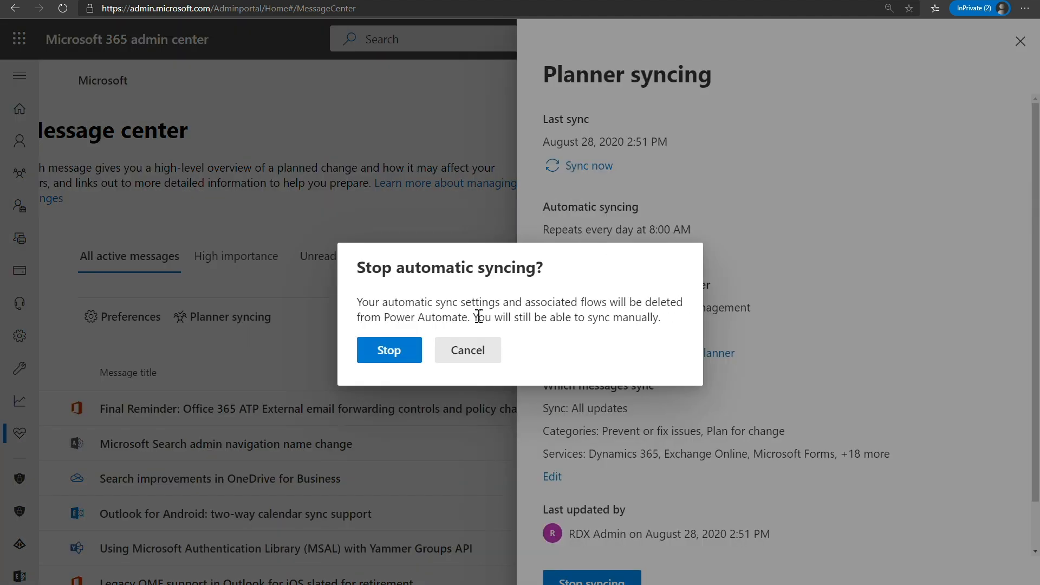
Confirm Stop in the dialog to end automatic syncing and close the Planner syncing panel
{"action": "left_click", "coordinate": [389, 350]}
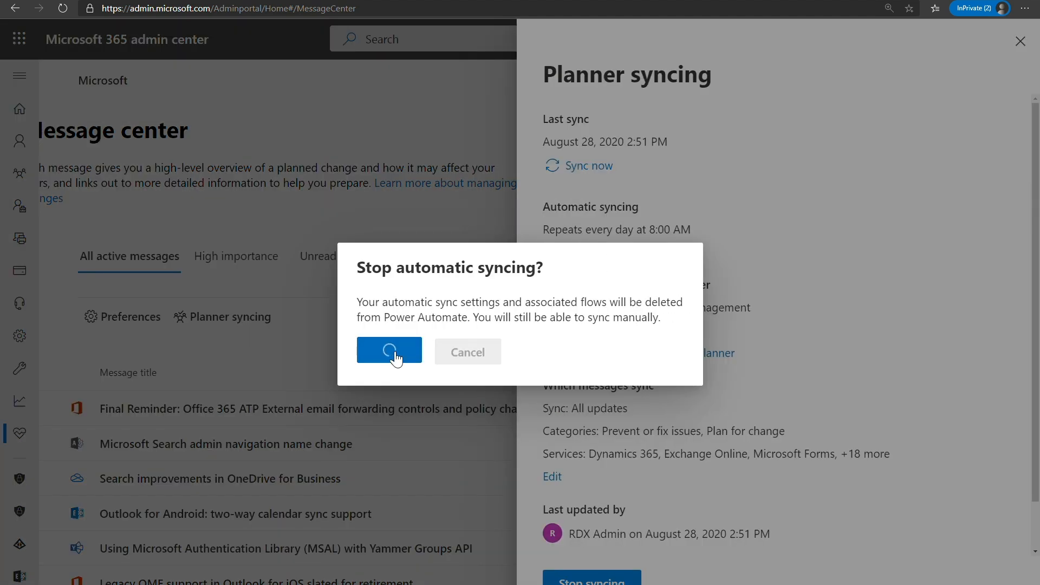
{"action": "left_click", "coordinate": [389, 351]}
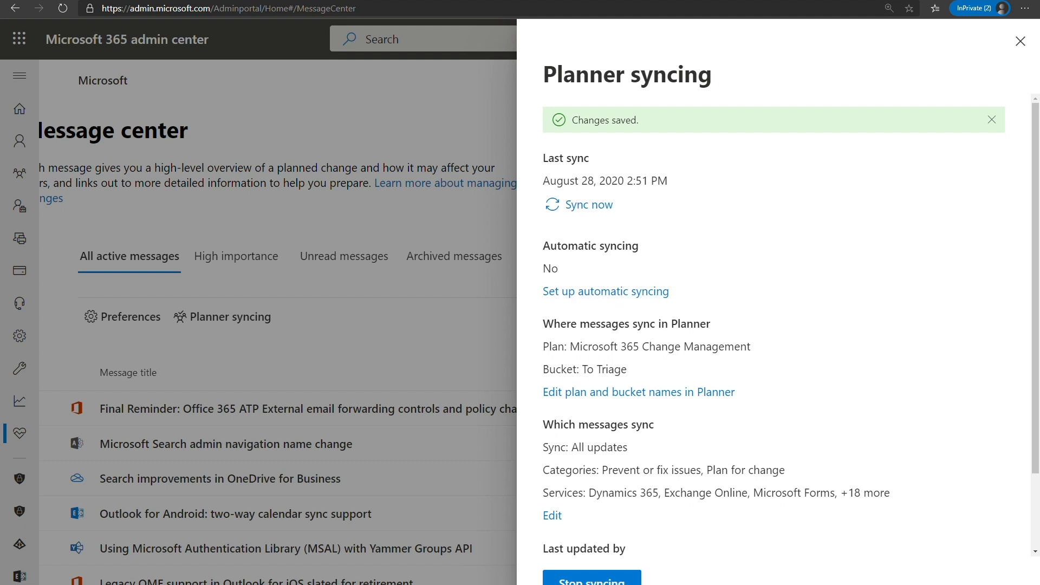
{"action": "left_click", "coordinate": [1021, 40]}
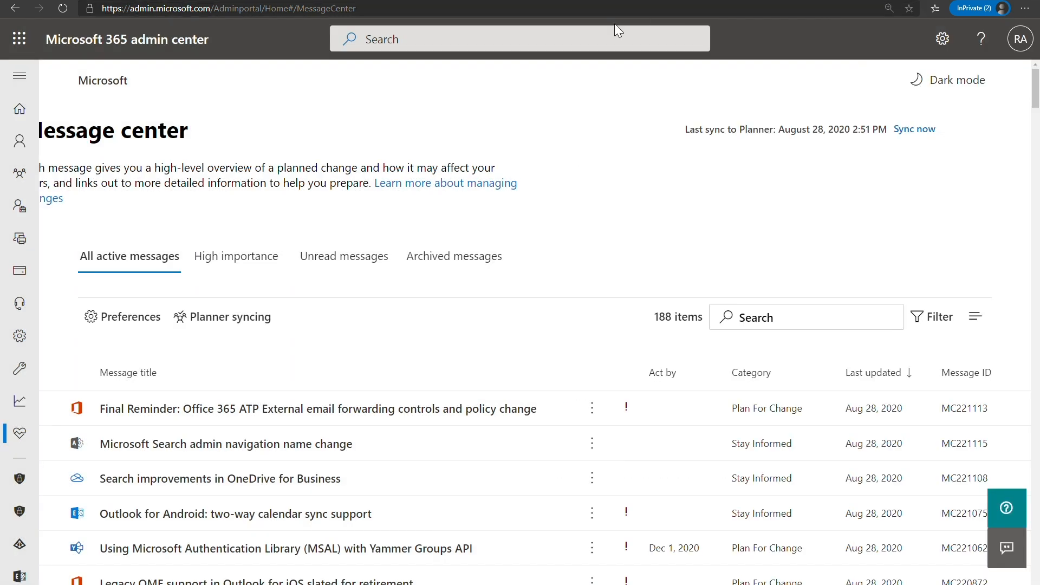
{"action": "mouse_move", "coordinate": [712, 140]}
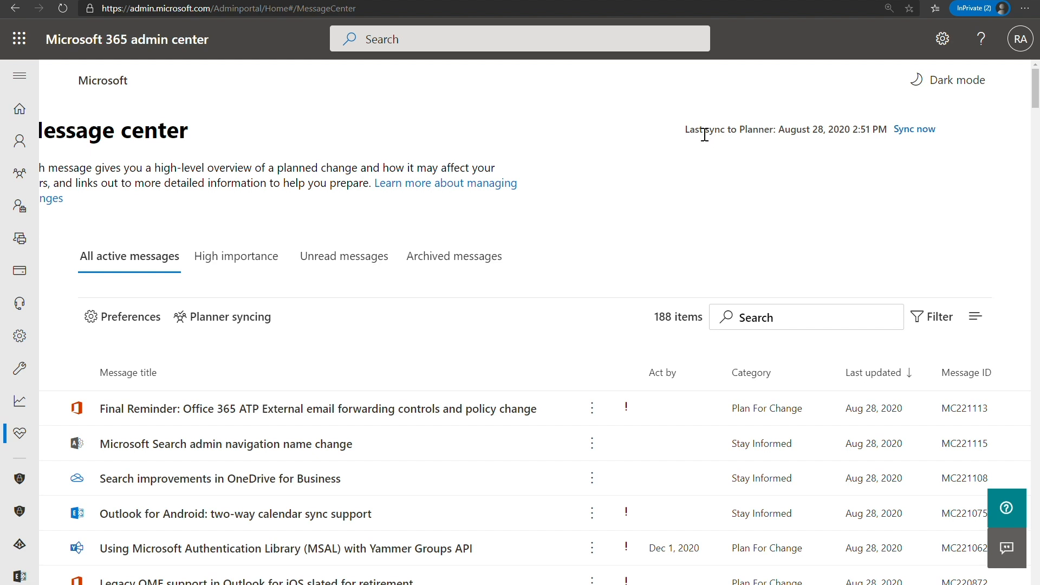
{"action": "mouse_move", "coordinate": [796, 147]}
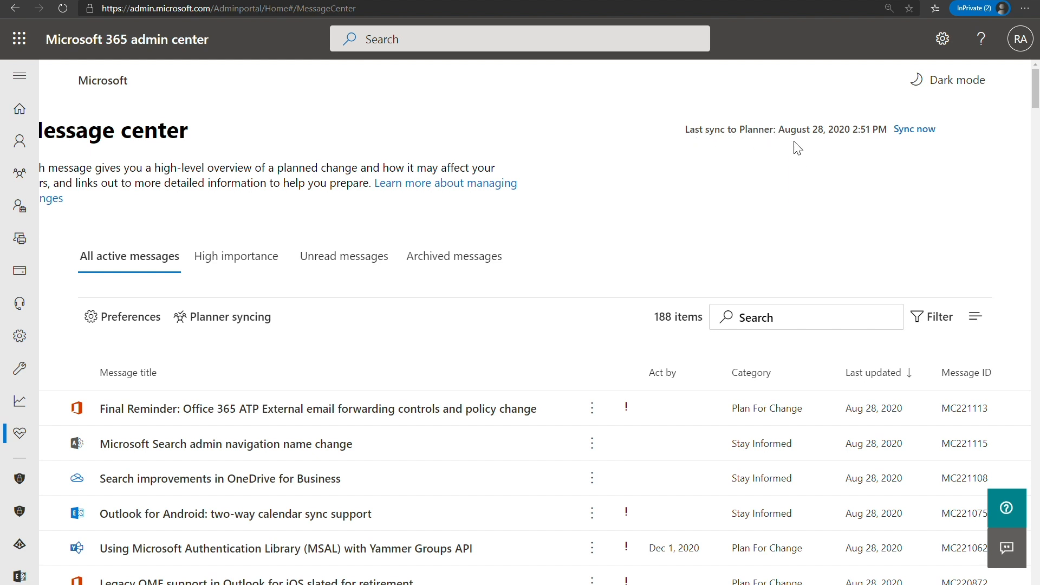
{"action": "mouse_move", "coordinate": [884, 137]}
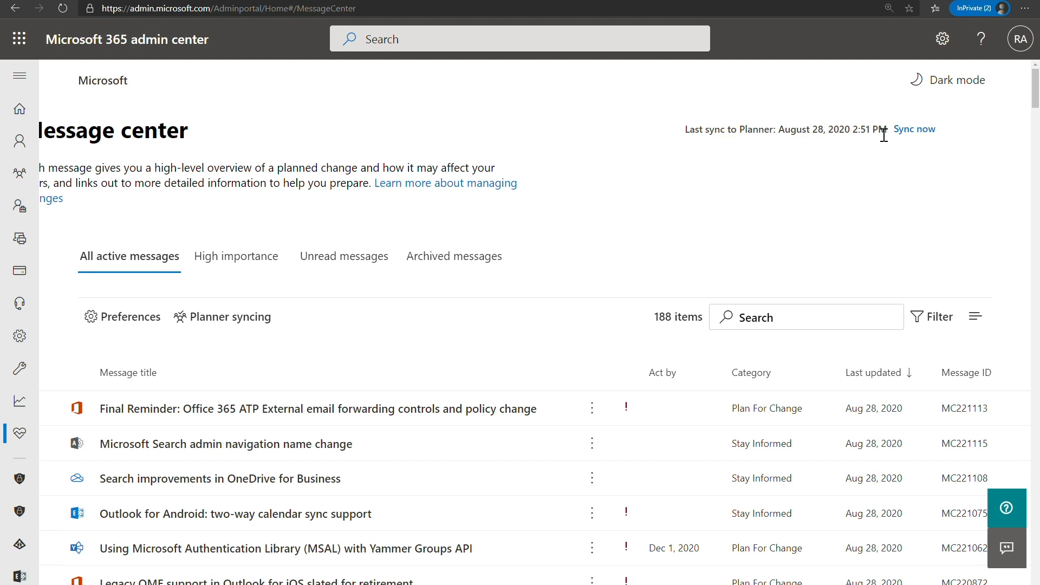
Start a manual Sync now from the Message center's Last sync to Planner line
{"action": "left_click", "coordinate": [913, 129]}
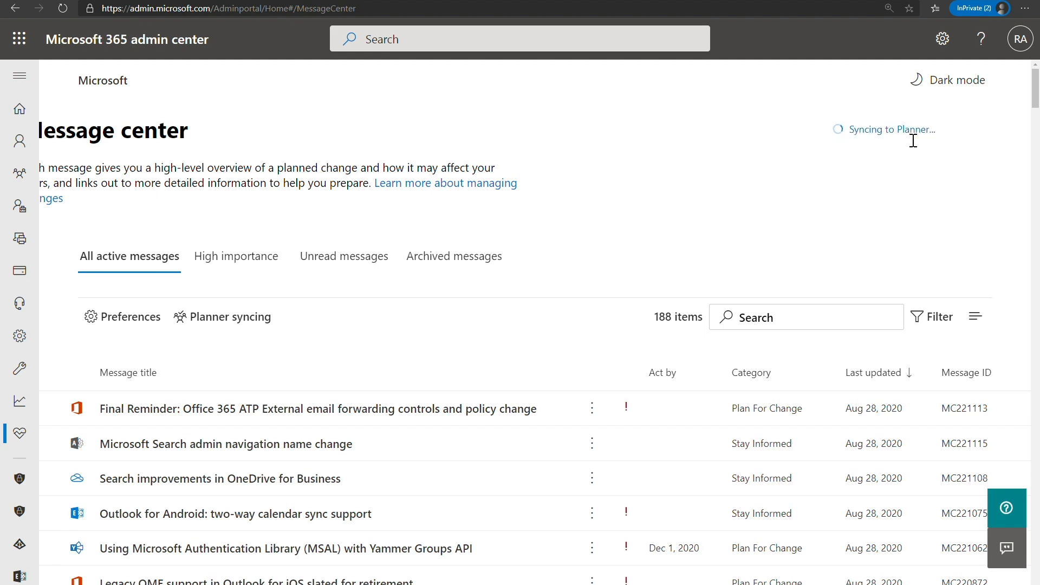